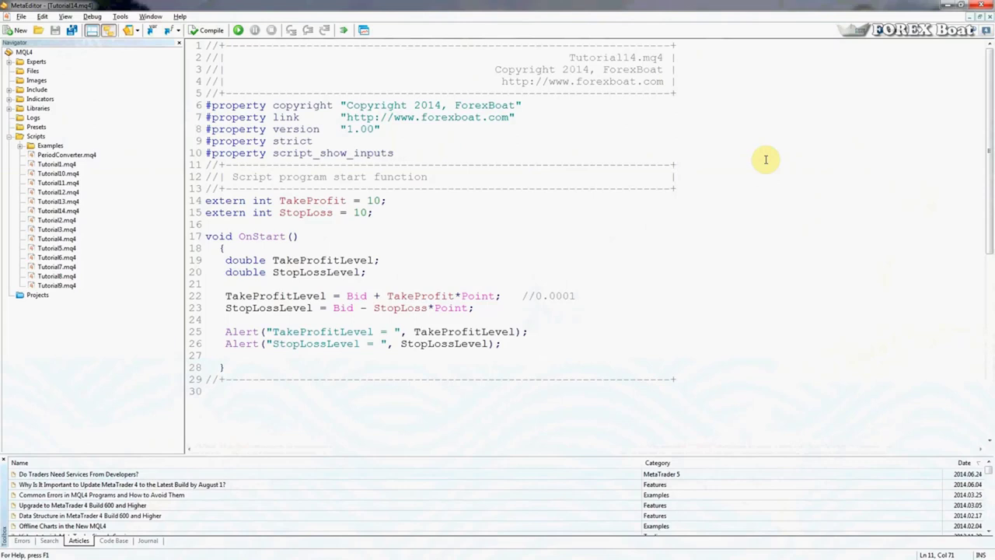
# Bring up the Save As dialog for the script in the MQL4\Scripts folder
pyautogui.click(675, 165)
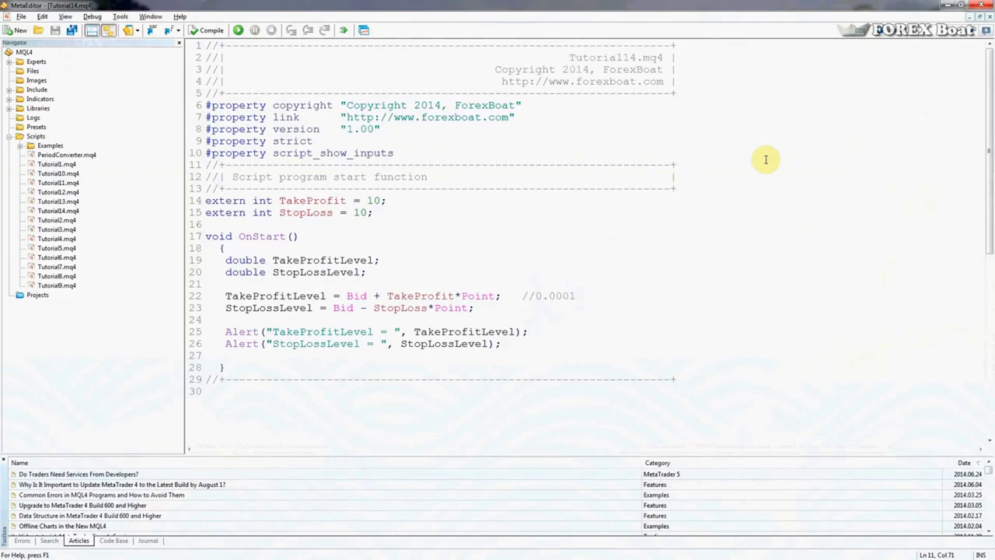
pyautogui.click(675, 164)
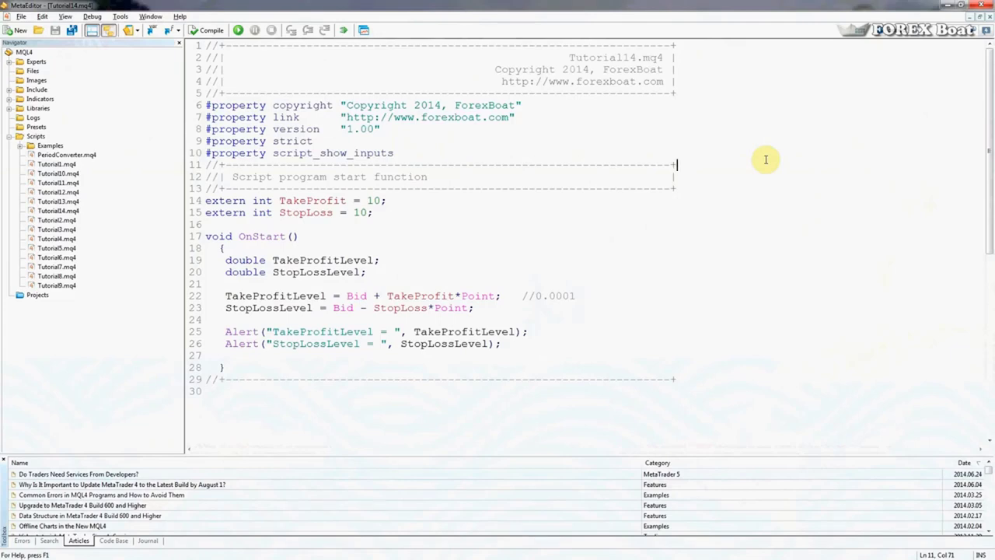
pyautogui.moveTo(672, 214)
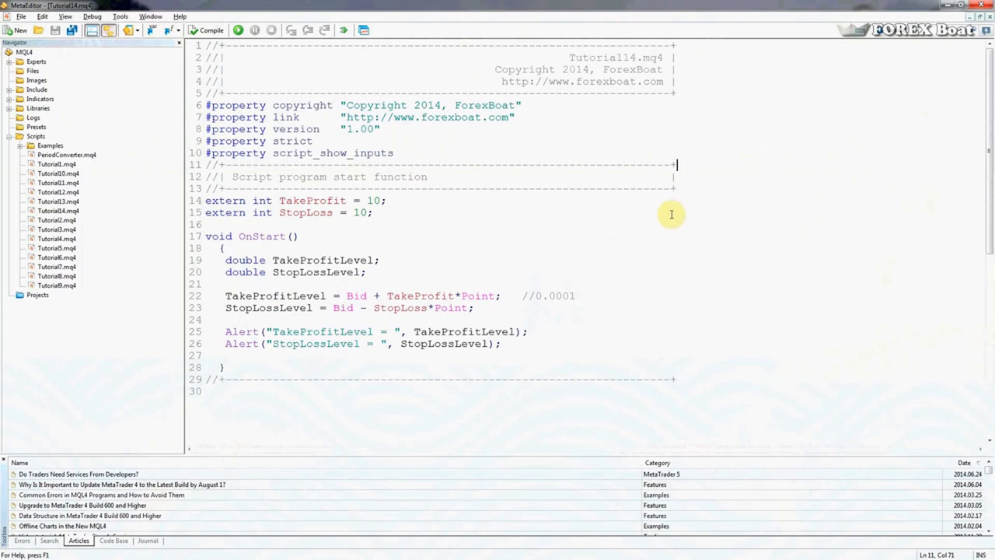
pyautogui.moveTo(373, 371)
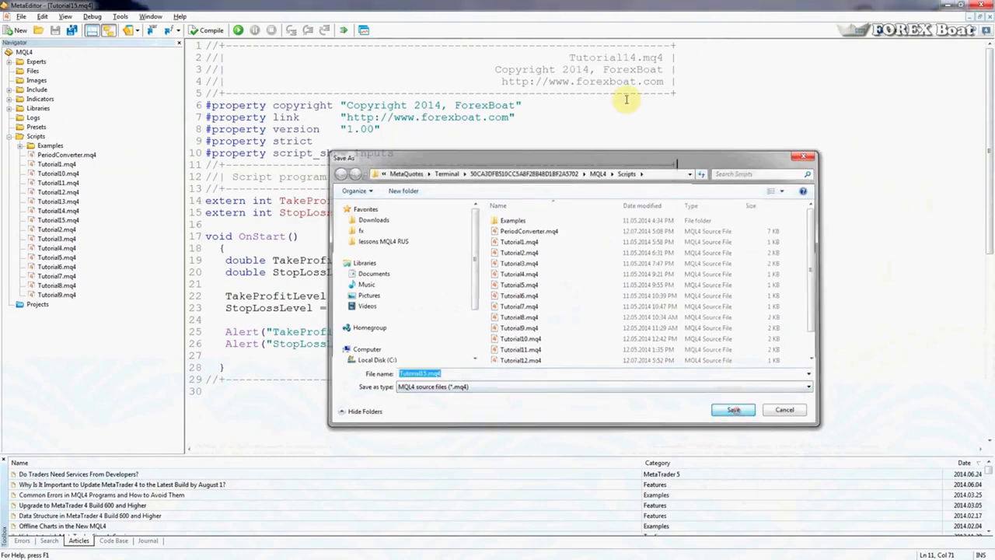
# Save the script as Tutorial15.mq4 and compile it with 0 errors and 0 warnings
pyautogui.click(731, 411)
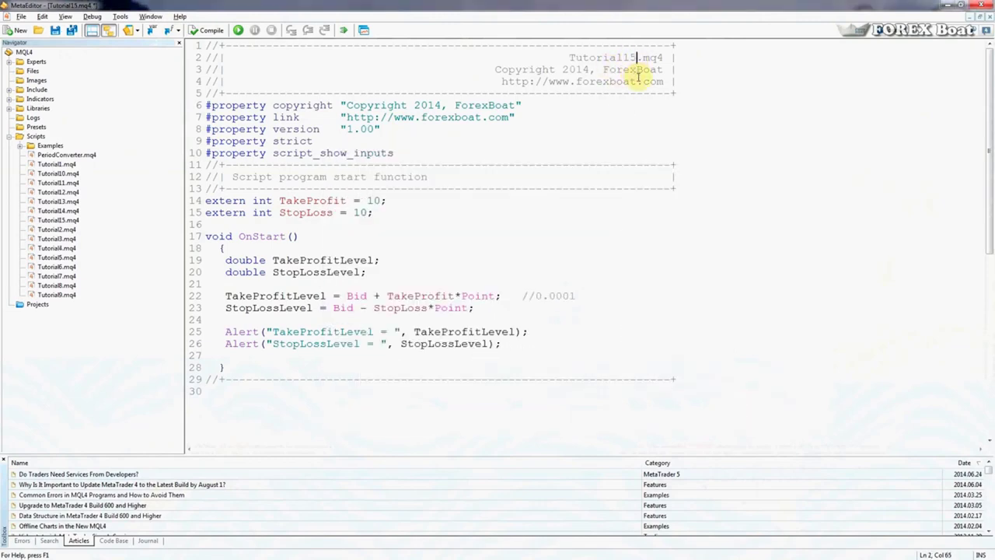
pyautogui.click(207, 30)
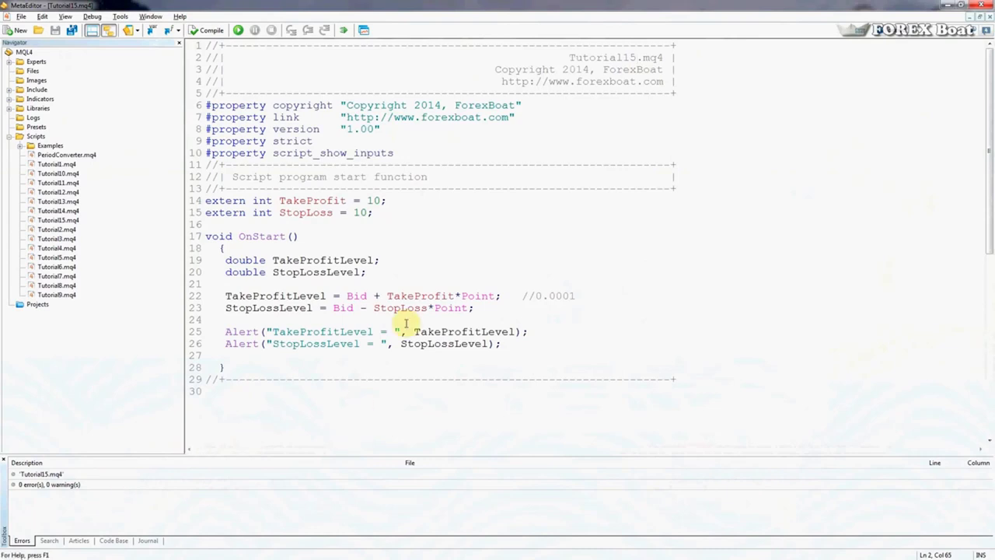
pyautogui.moveTo(535, 247)
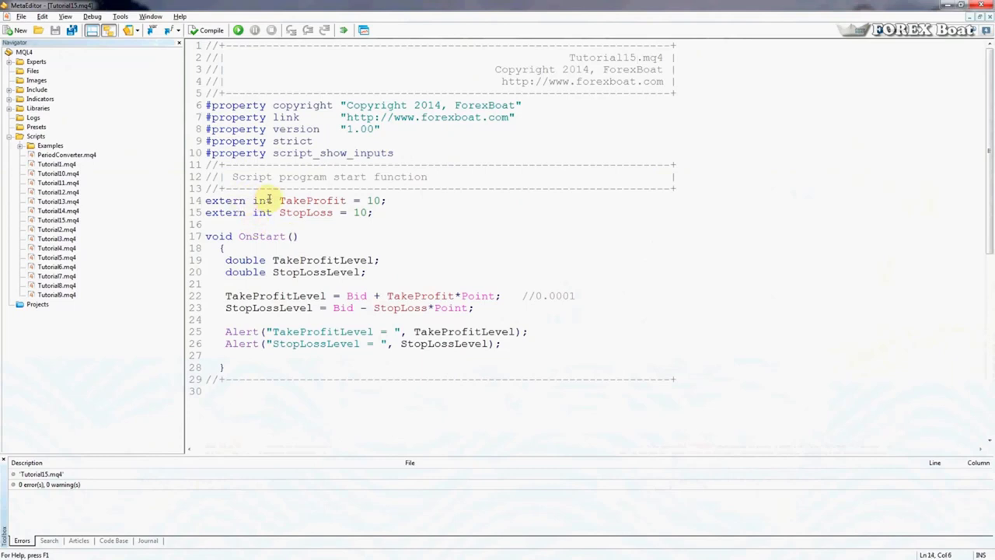
pyautogui.doubleClick(371, 200)
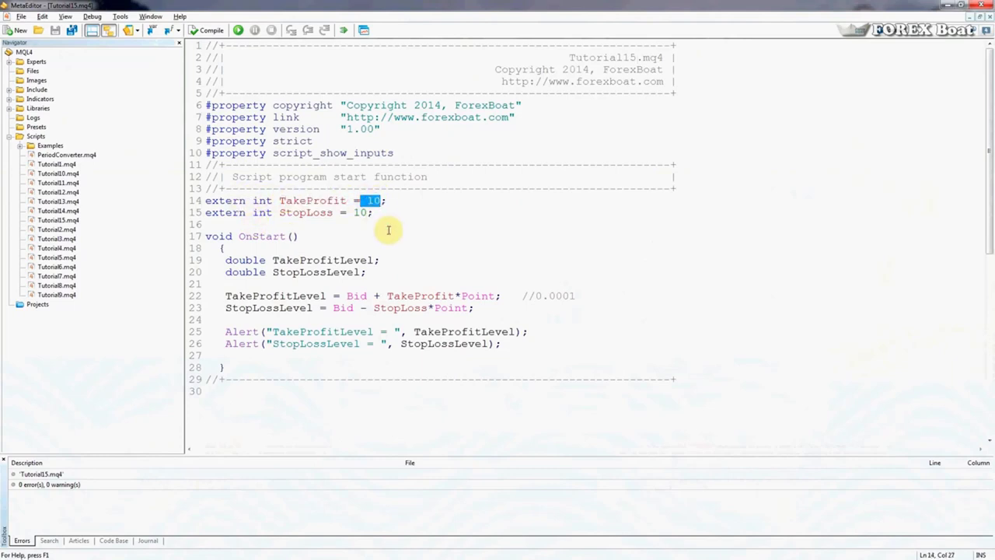
pyautogui.moveTo(381, 201)
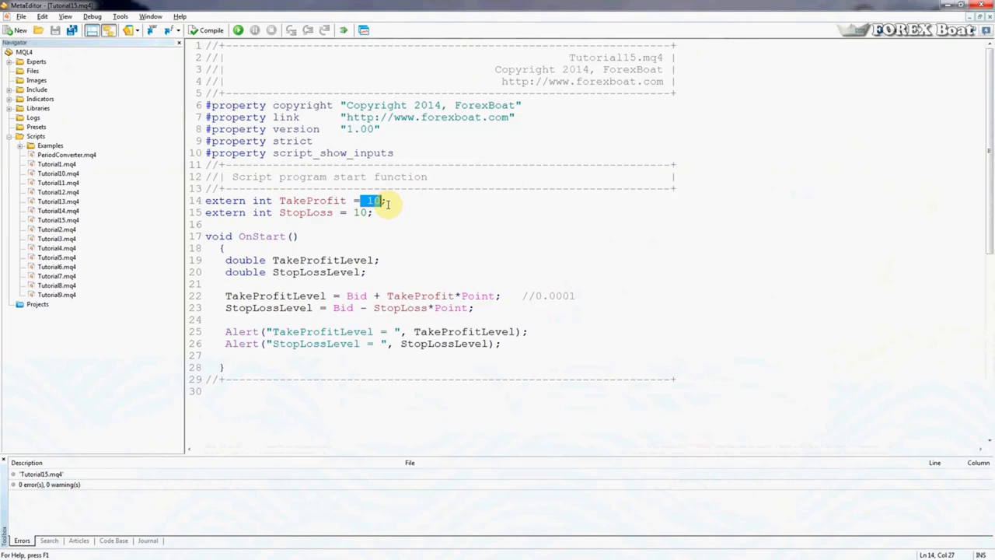
pyautogui.doubleClick(305, 212)
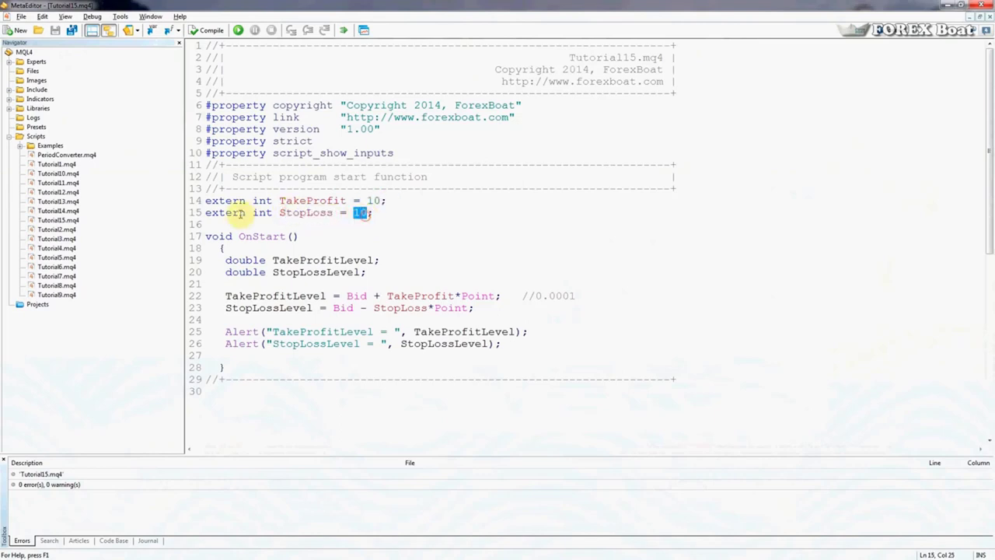
pyautogui.doubleClick(225, 212)
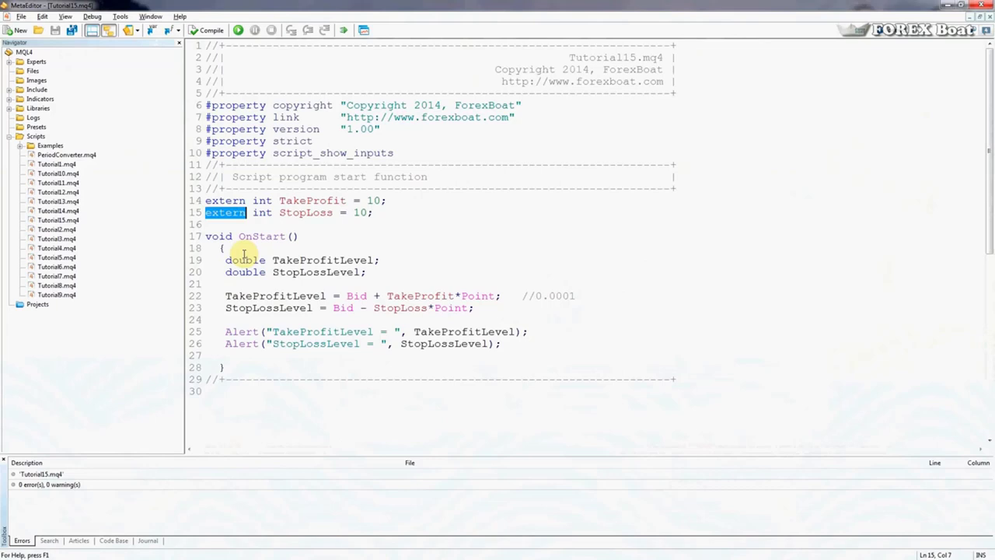
pyautogui.moveTo(224, 260); pyautogui.dragTo(366, 272)
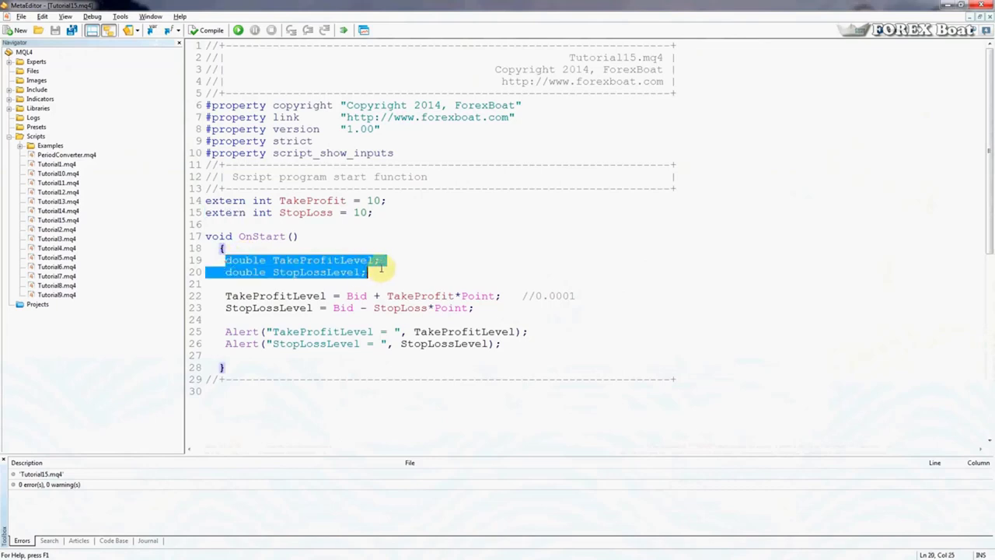
pyautogui.click(336, 259)
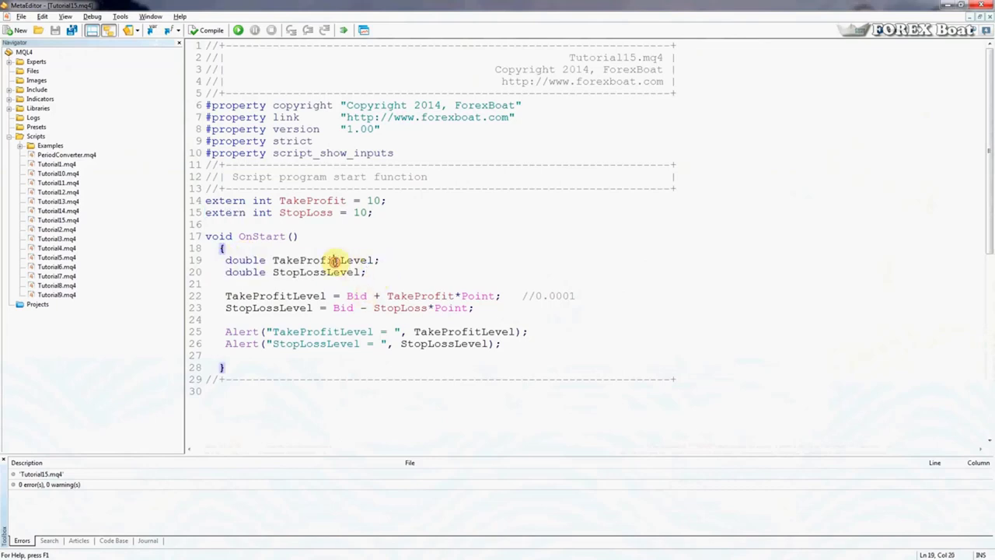
pyautogui.doubleClick(315, 272)
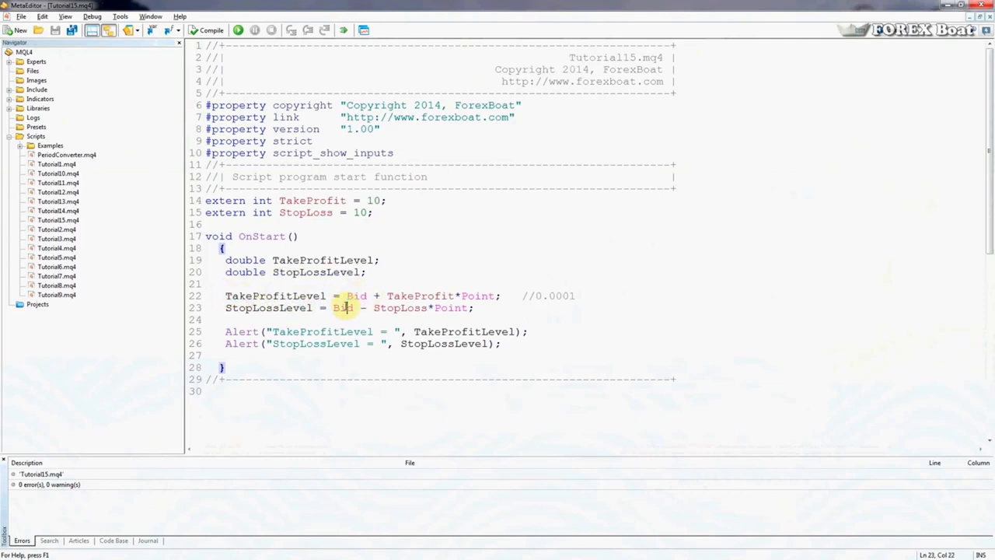
pyautogui.doubleClick(420, 295)
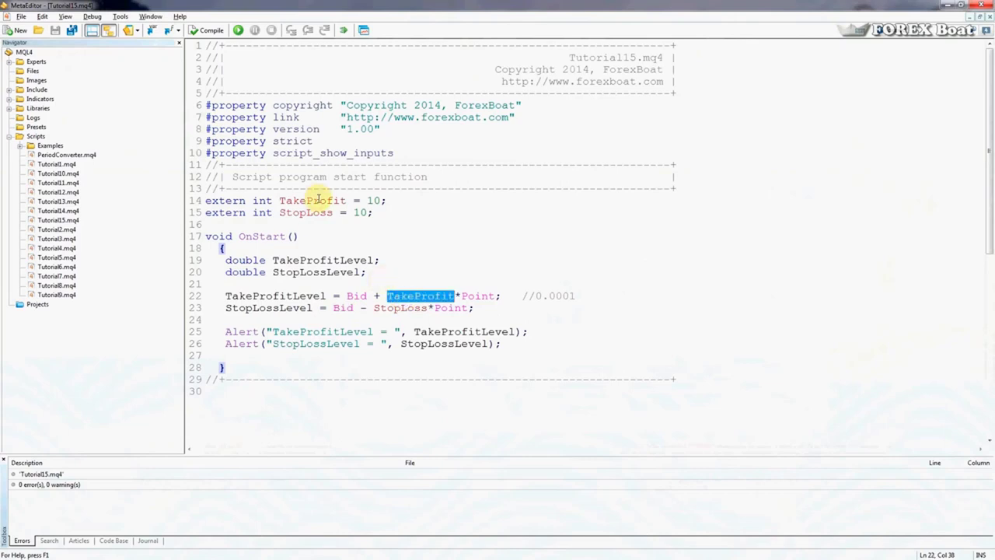
pyautogui.doubleClick(311, 201)
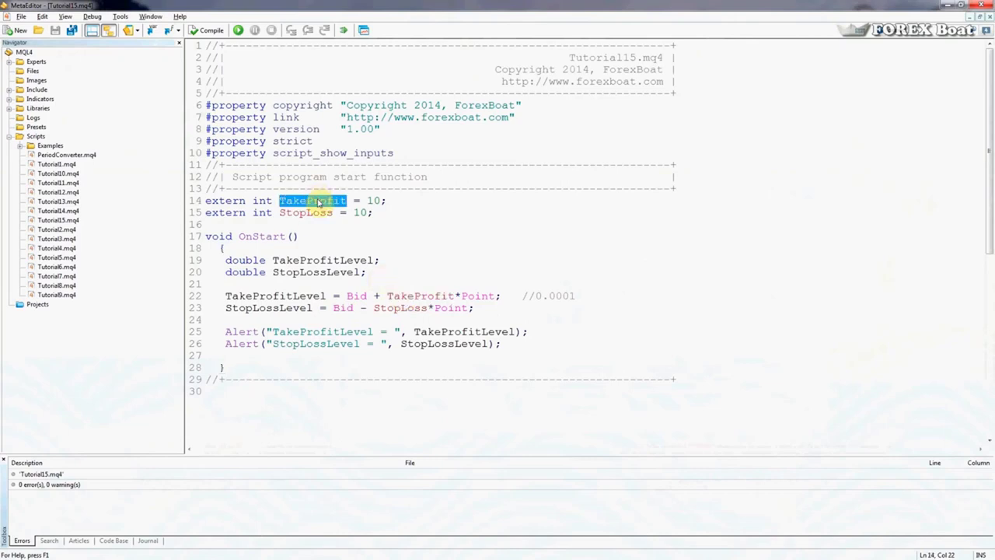
pyautogui.click(308, 212)
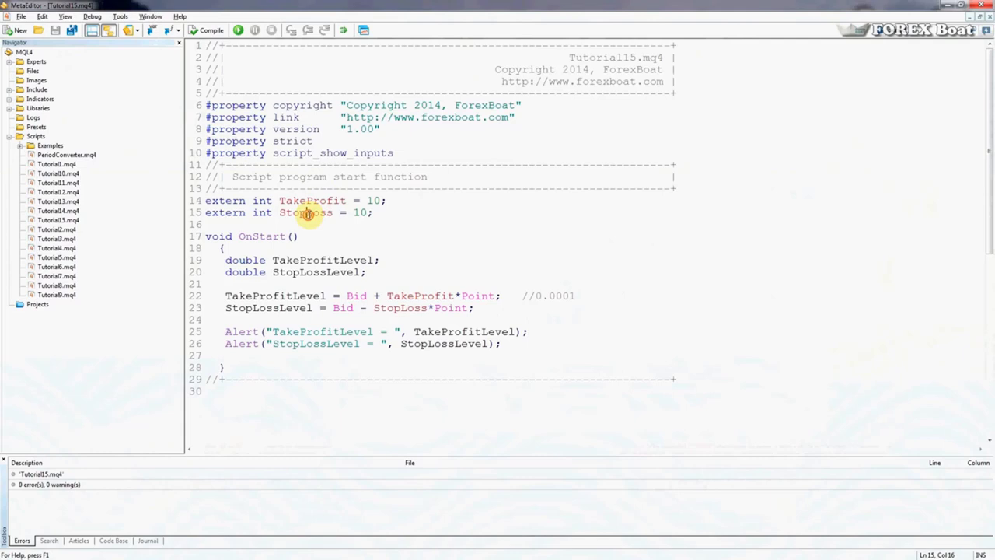
pyautogui.doubleClick(479, 296)
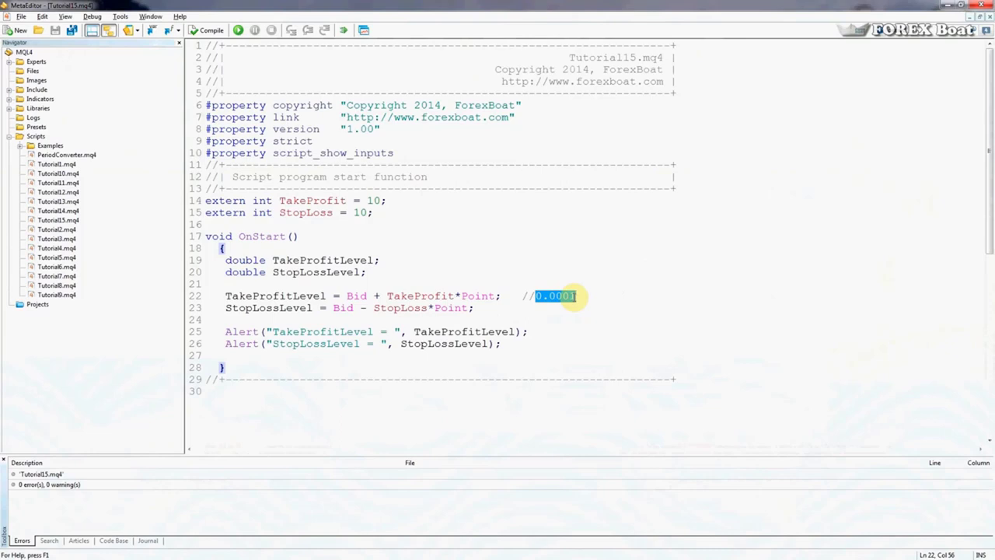
pyautogui.moveTo(437, 344)
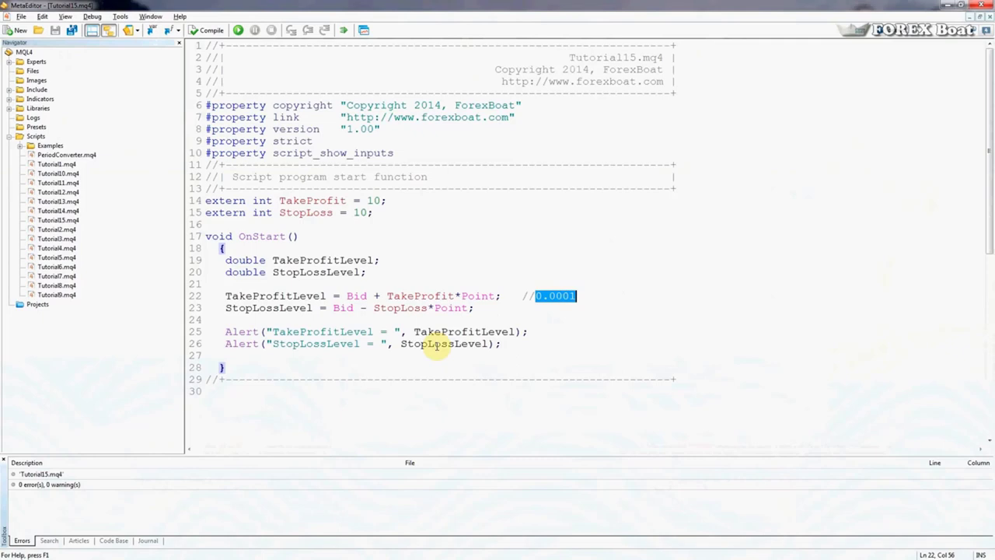
pyautogui.click(226, 331)
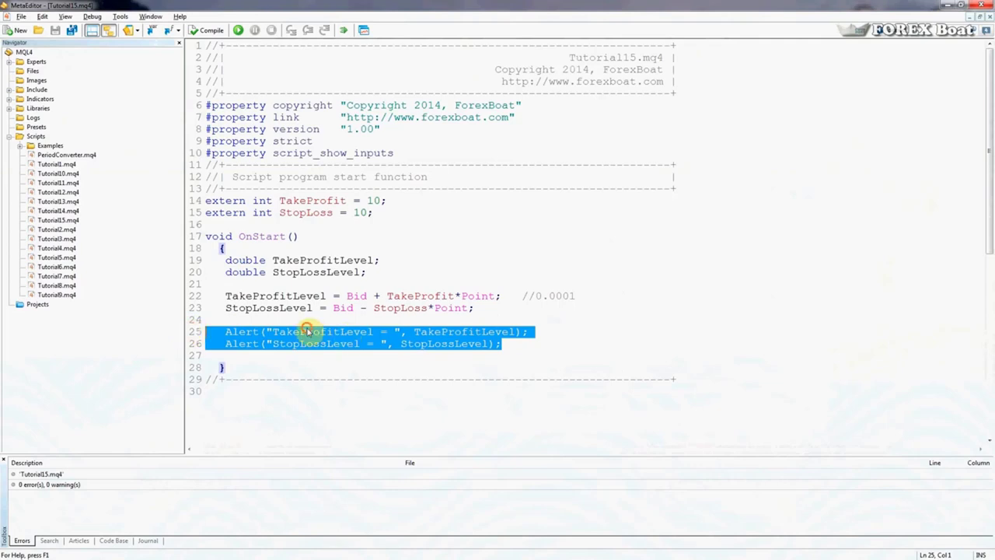
pyautogui.click(485, 344)
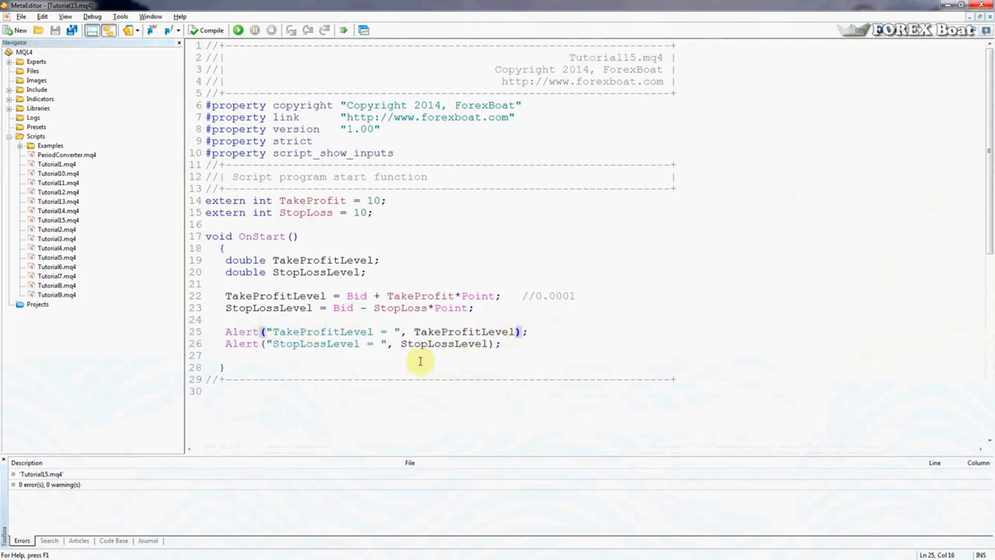
pyautogui.click(504, 344)
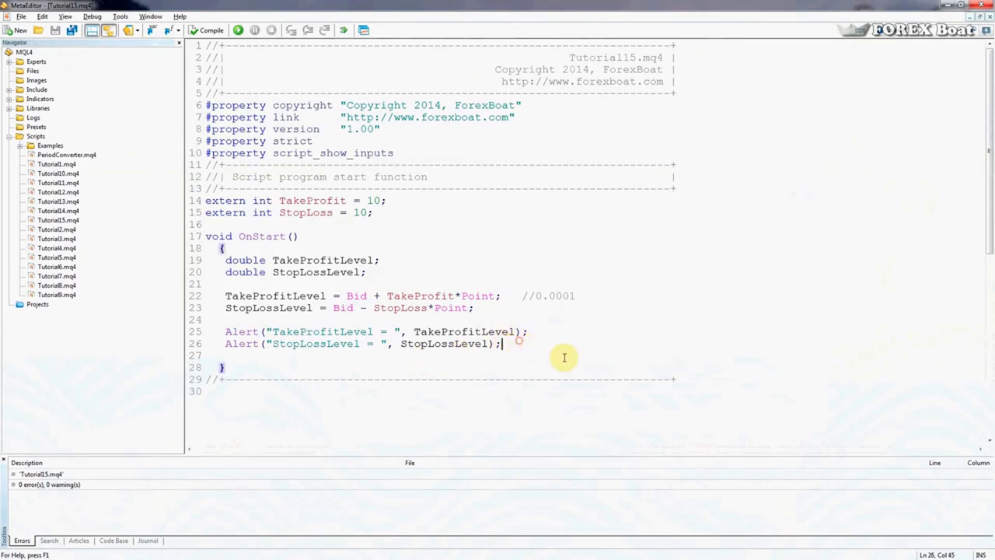
# Insert empty lines below the two Alert statements and place the cursor there
pyautogui.press('Return')
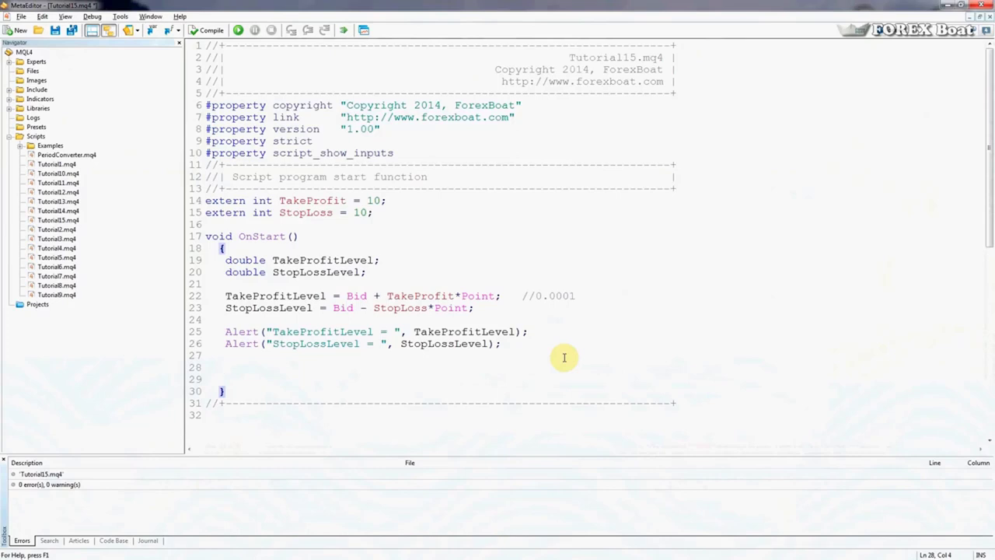
pyautogui.click(226, 367)
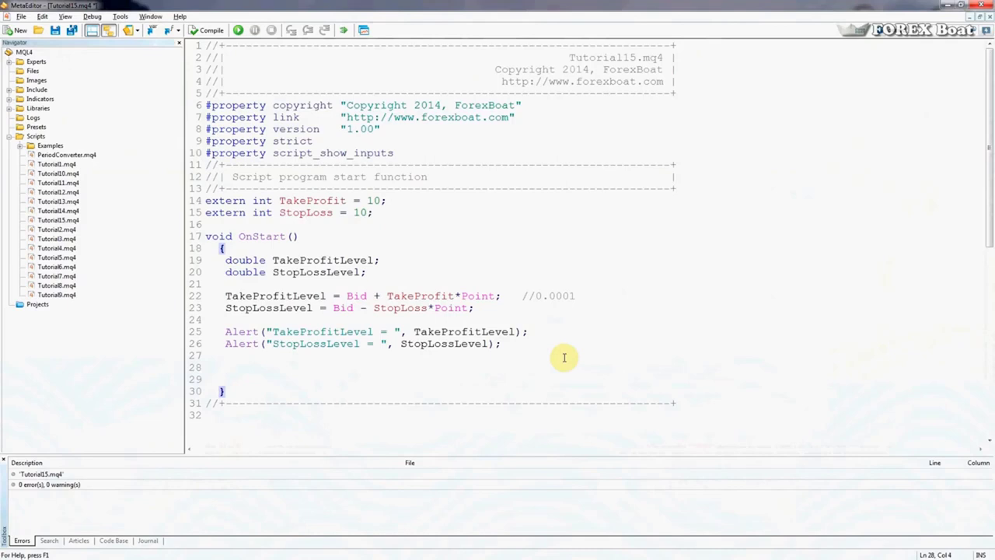
pyautogui.click(225, 367)
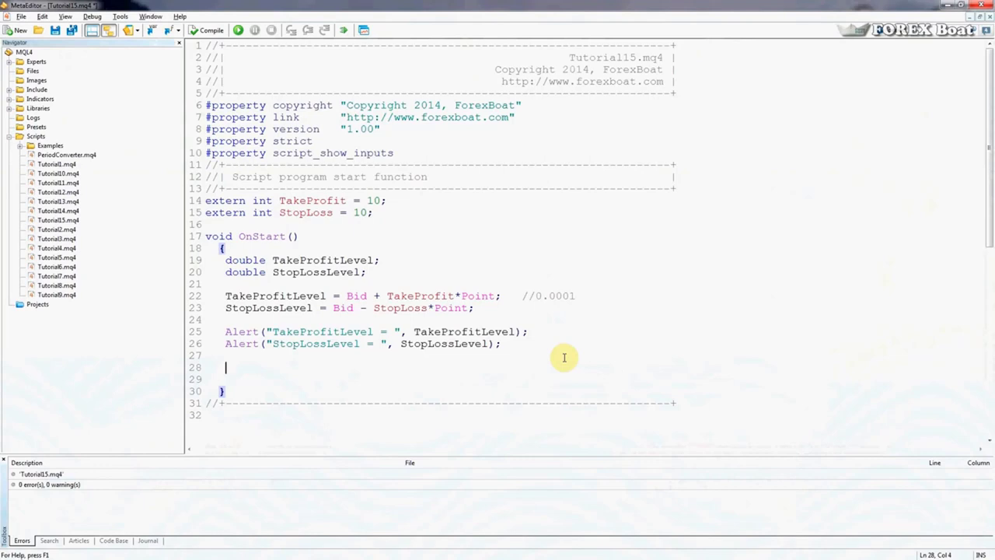
# Start an OrderSend( call on line 28 and bring up its MQL4 reference page
pyautogui.write('OrderSend(')
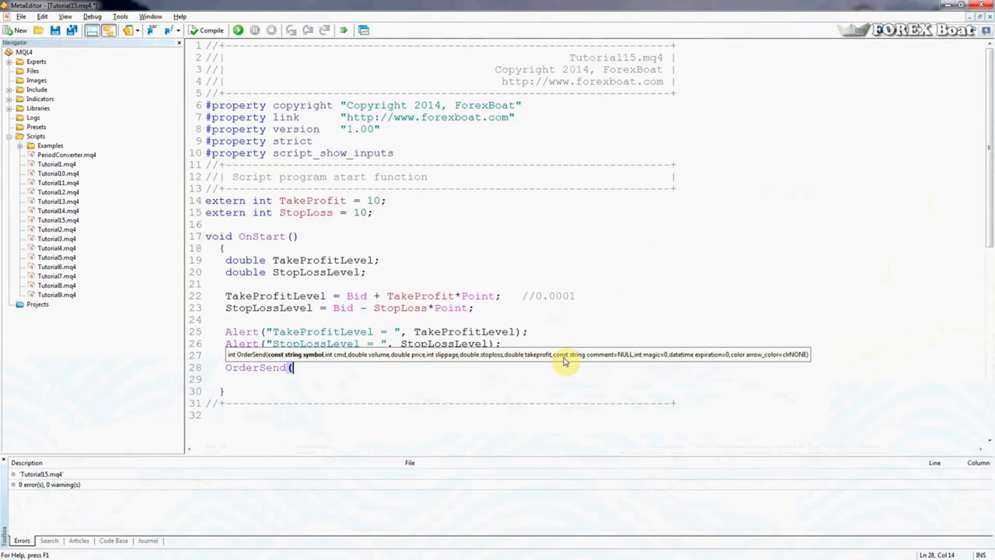
pyautogui.moveTo(264, 367)
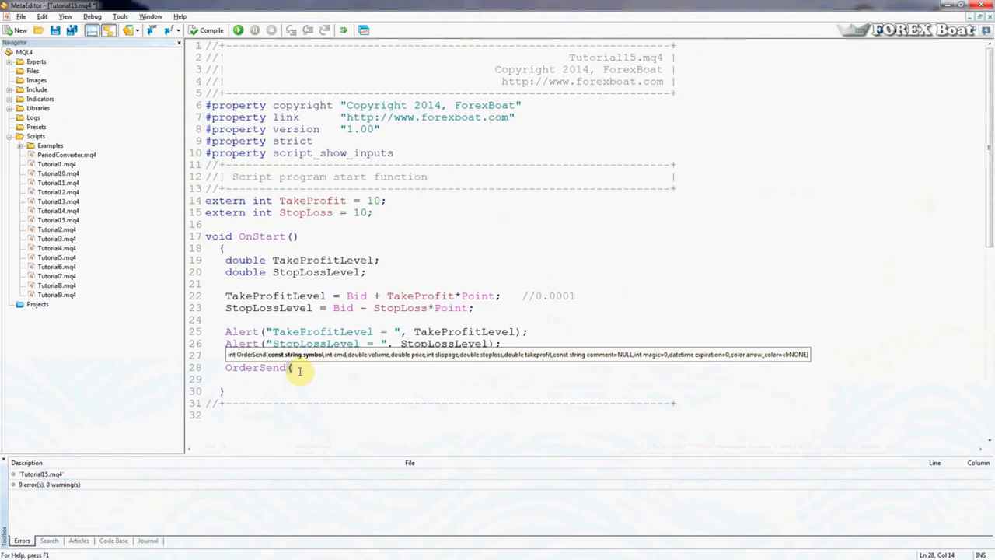
pyautogui.doubleClick(255, 367)
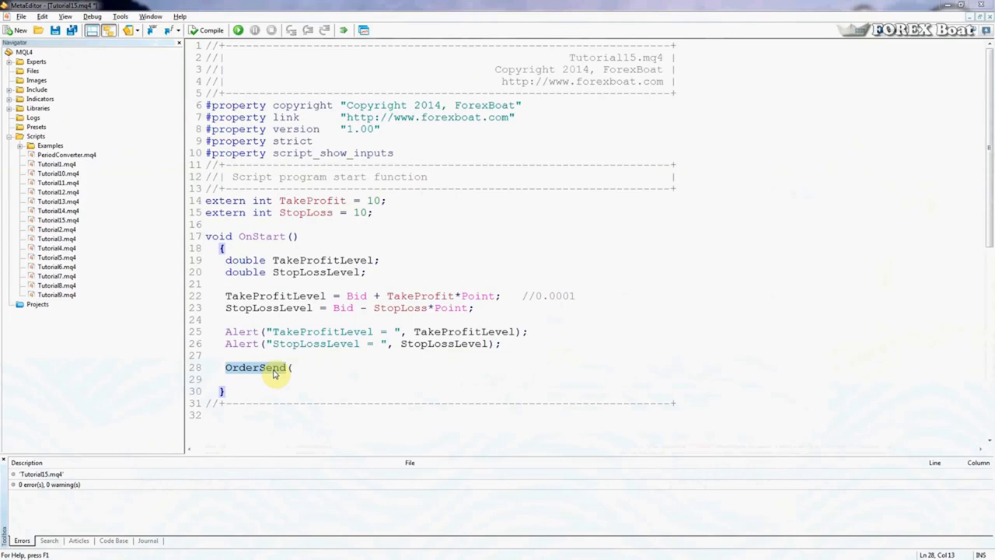
pyautogui.press('f1')
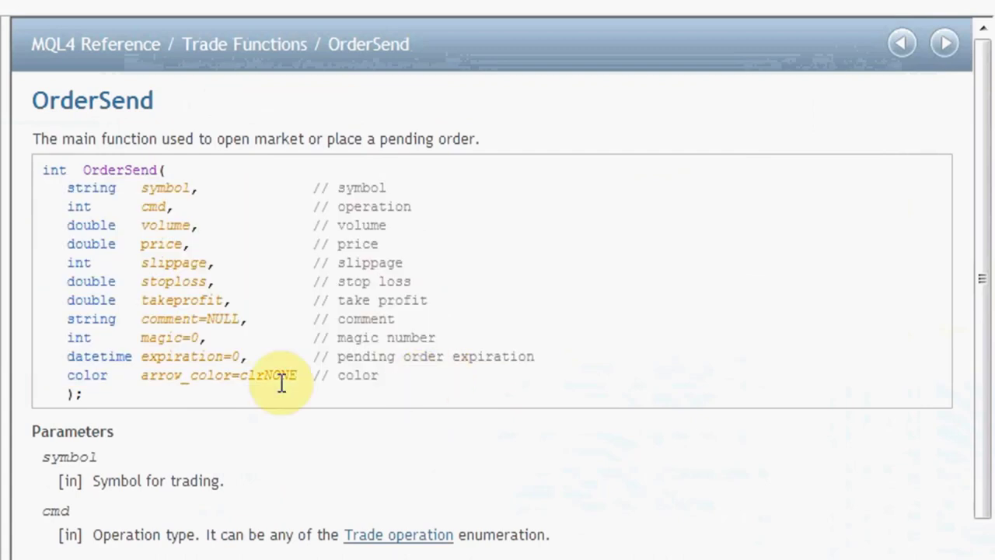
pyautogui.moveTo(389, 405)
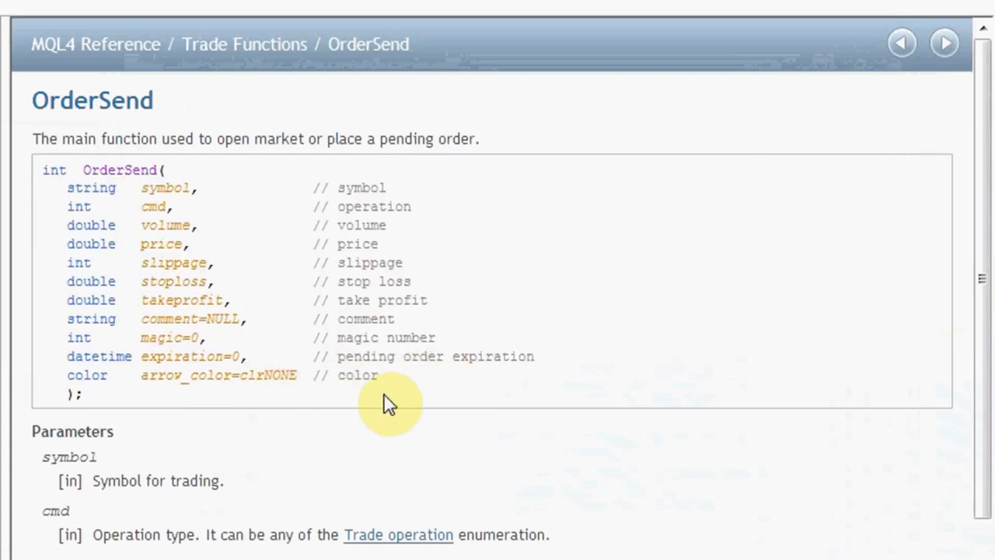
# Review OrderSend's parameters (cmd, volume, price, slippage, stops, magic, expiration, colour) in the reference
pyautogui.doubleClick(91, 186)
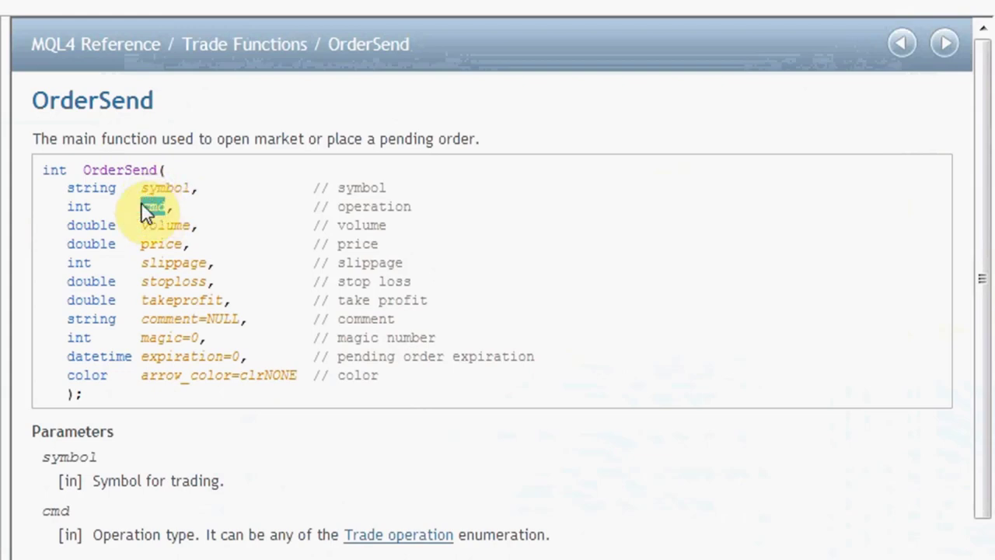
pyautogui.doubleClick(153, 205)
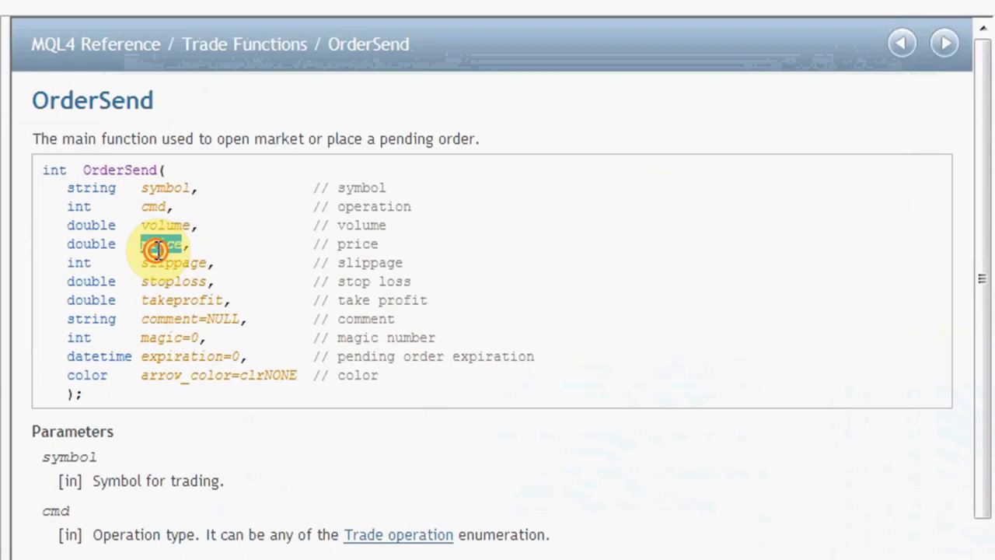
pyautogui.doubleClick(162, 242)
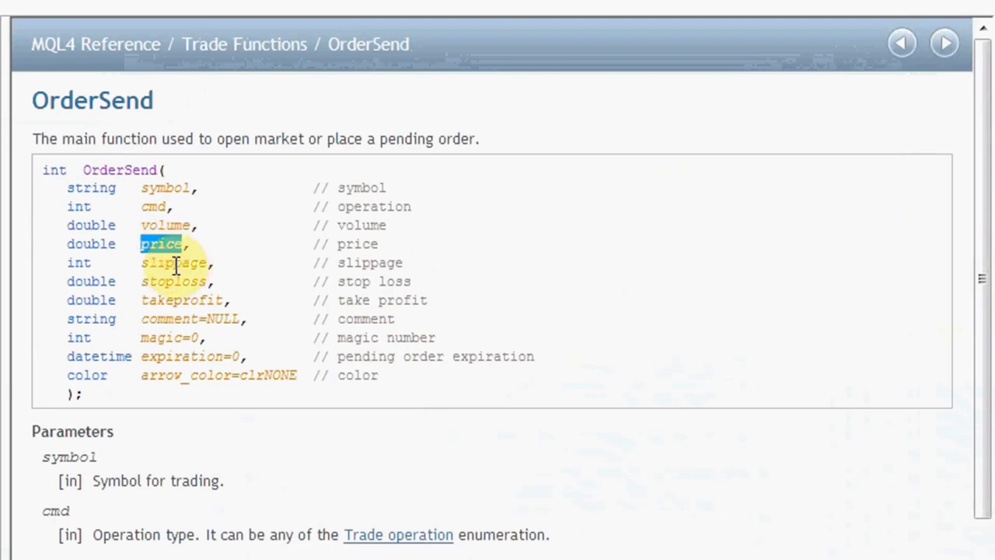
pyautogui.doubleClick(172, 263)
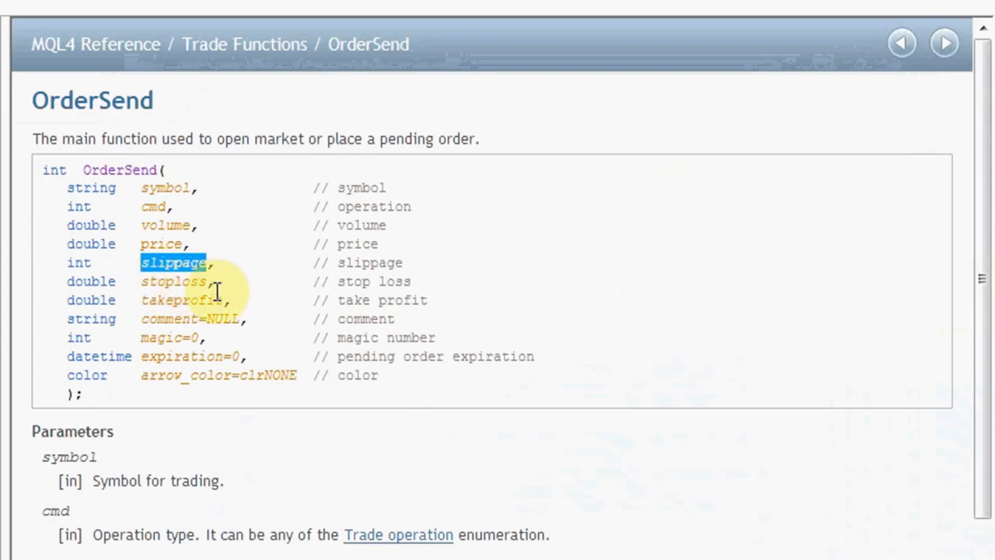
pyautogui.doubleClick(181, 300)
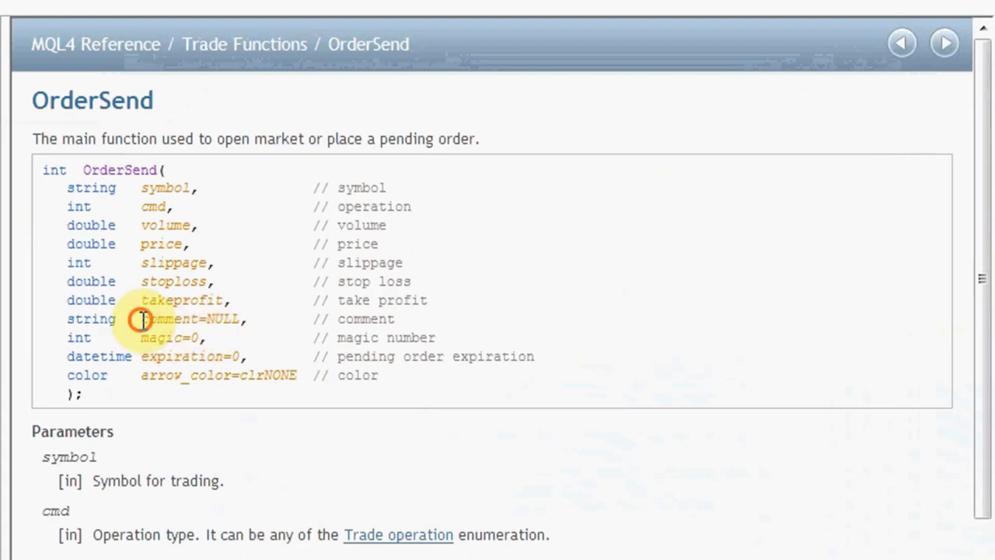
pyautogui.moveTo(140, 319); pyautogui.dragTo(319, 378)
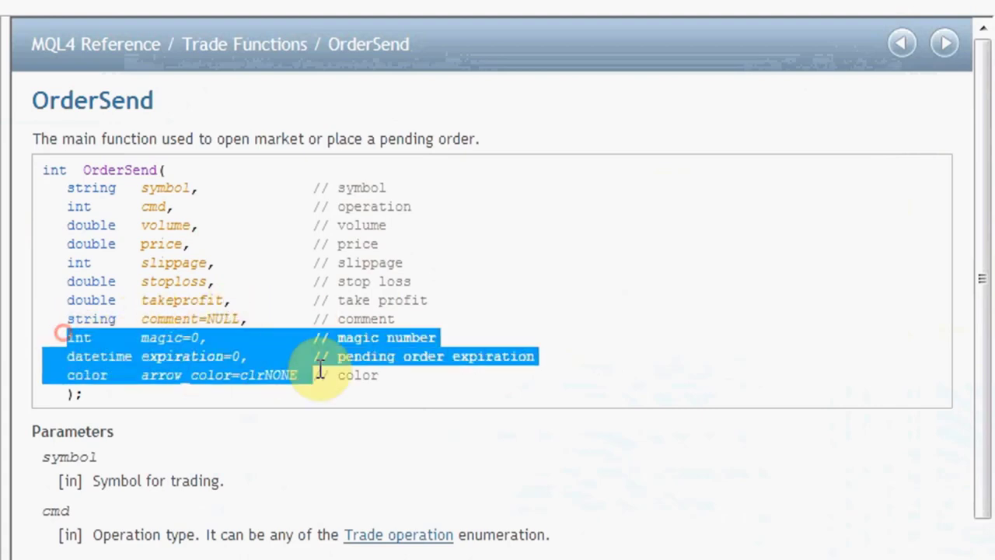
pyautogui.click(401, 386)
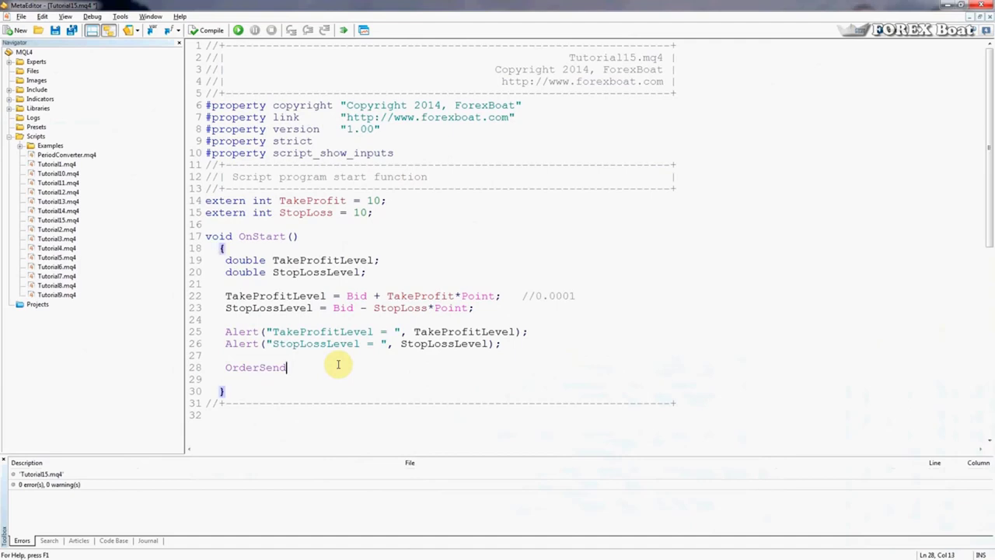
# Fill the OrderSend call with "EURUSD", OP_BUY, 1.0, Ask and slippage 10
pyautogui.write('(')
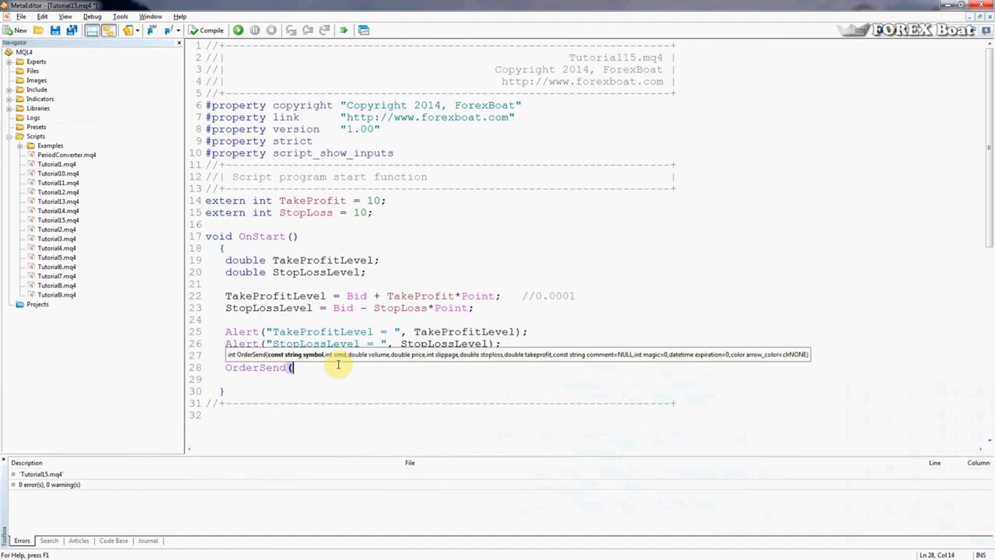
pyautogui.write('"EURUSD",')
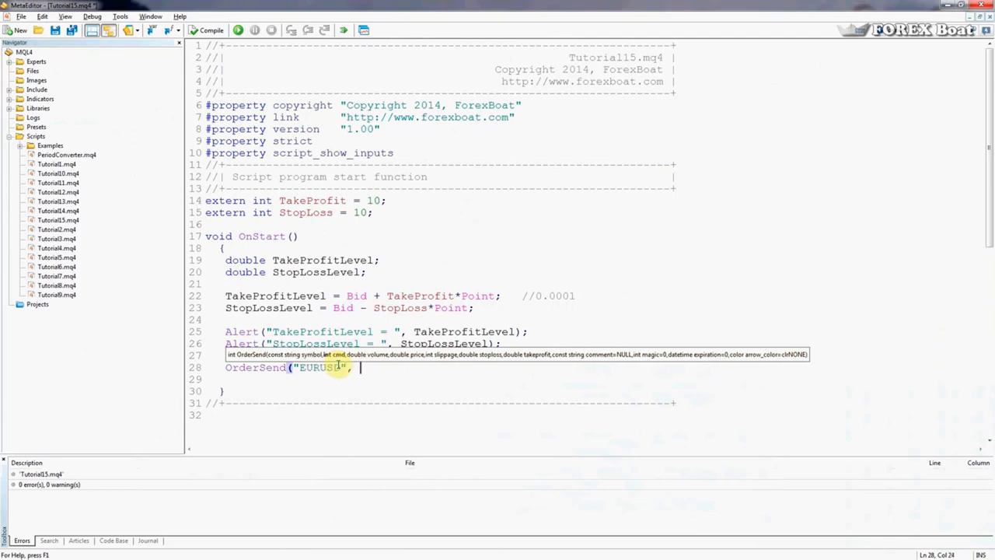
pyautogui.write('OP')
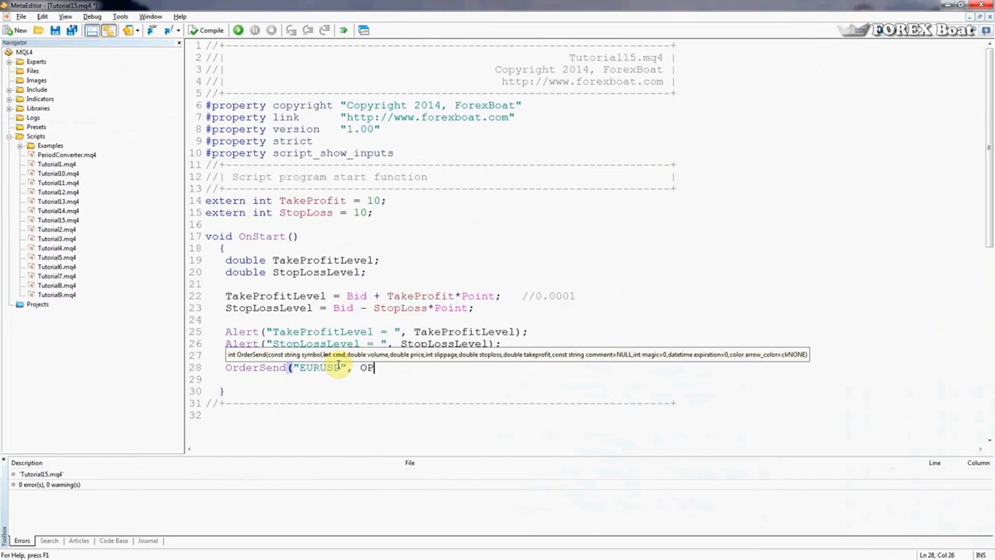
pyautogui.write('_BUY,')
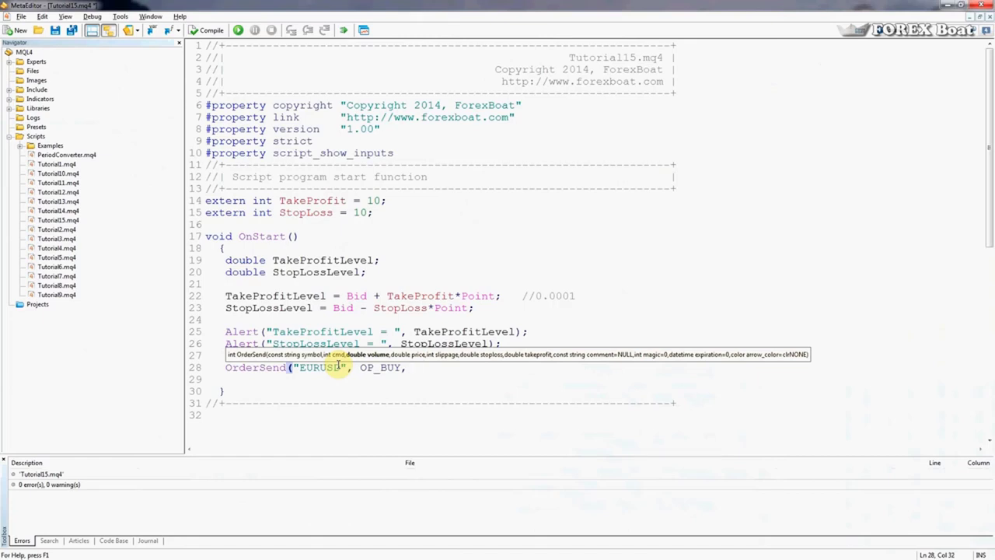
pyautogui.write('1.0,')
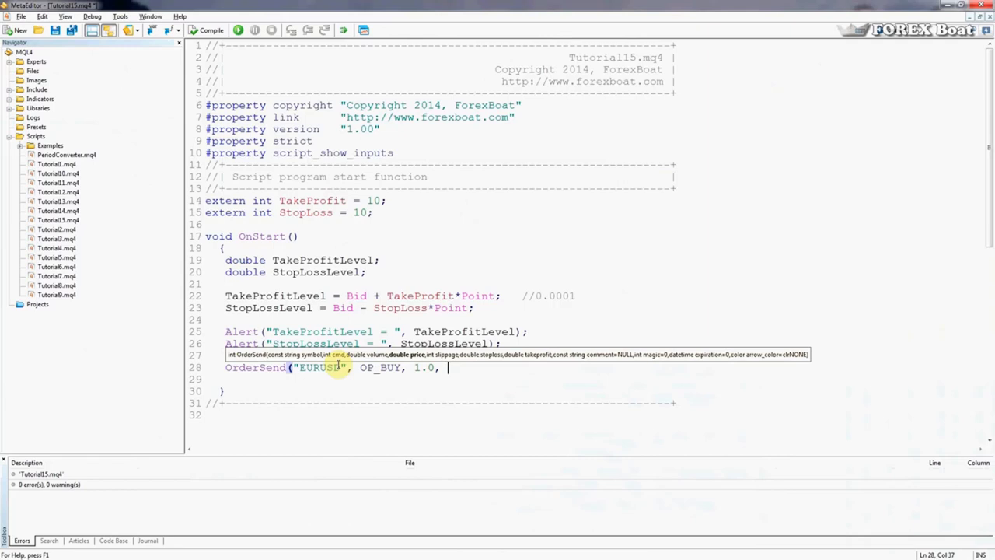
pyautogui.write('A')
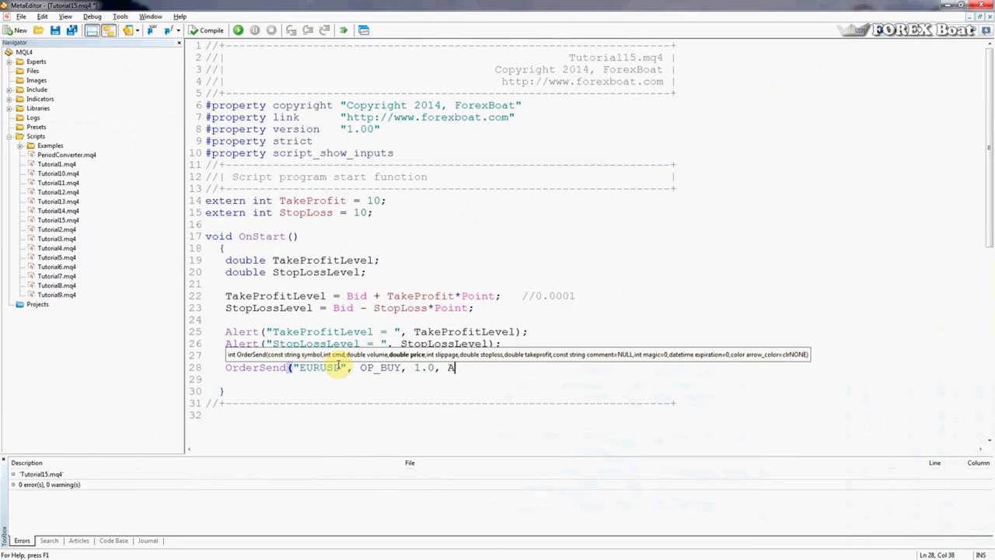
pyautogui.write('sk,')
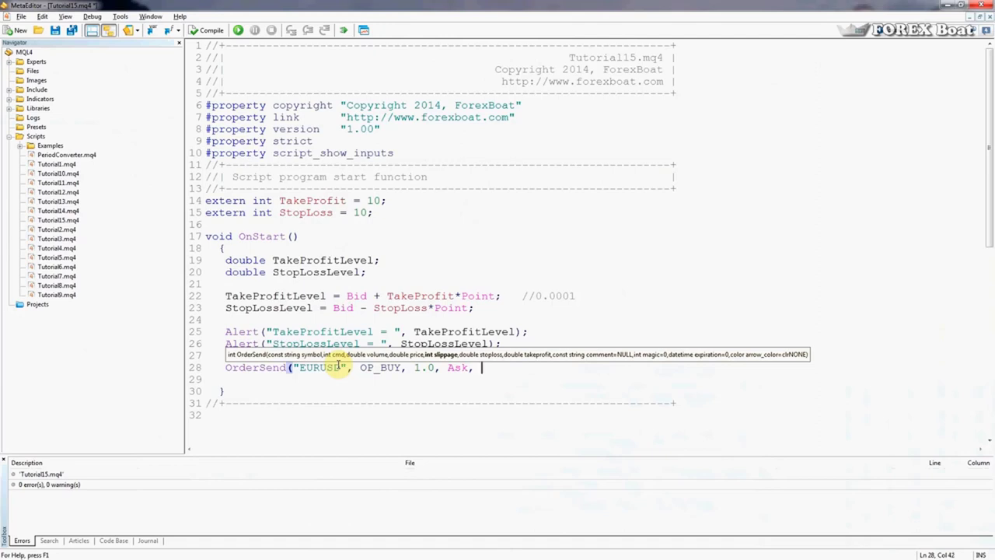
pyautogui.write('10')
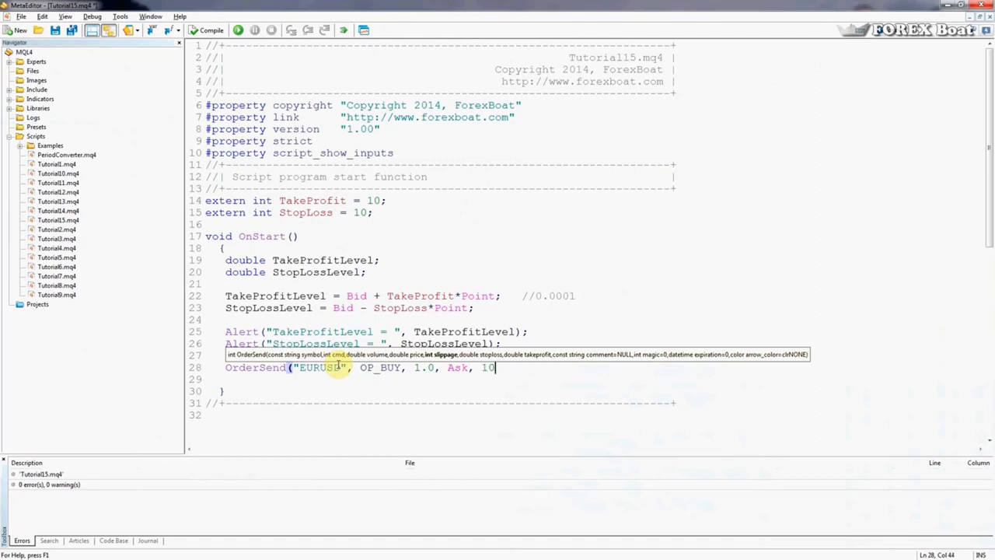
pyautogui.write(',')
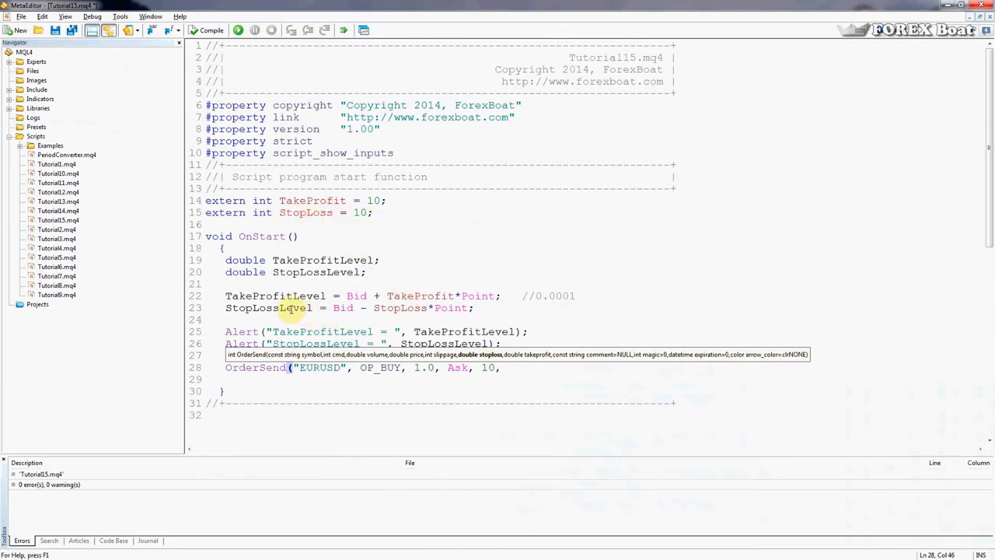
# Add StopLossLevel, TakeProfitLevel and the comment "My 1st Order!" to the OrderSend call
pyautogui.click(513, 367)
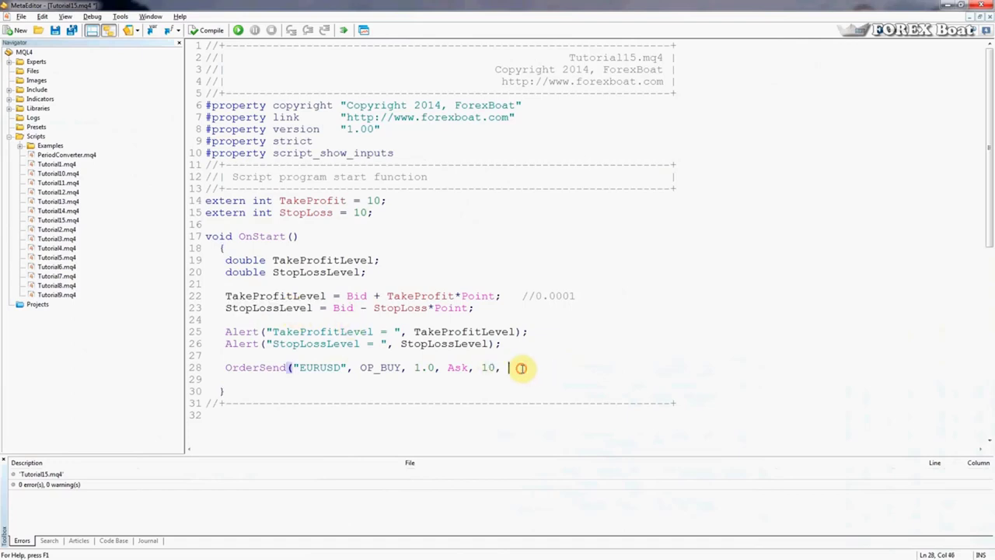
pyautogui.write('StopLossLevel,')
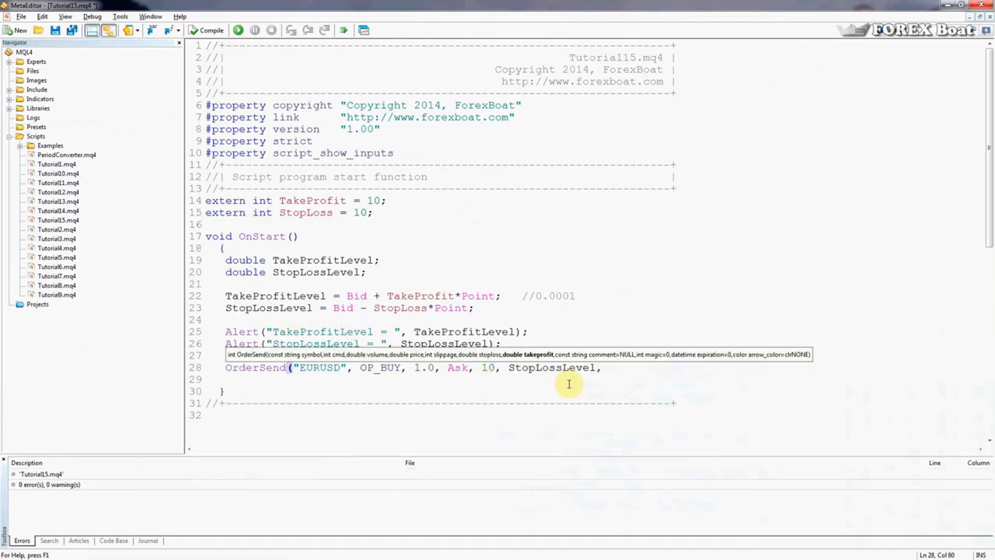
pyautogui.doubleClick(276, 296)
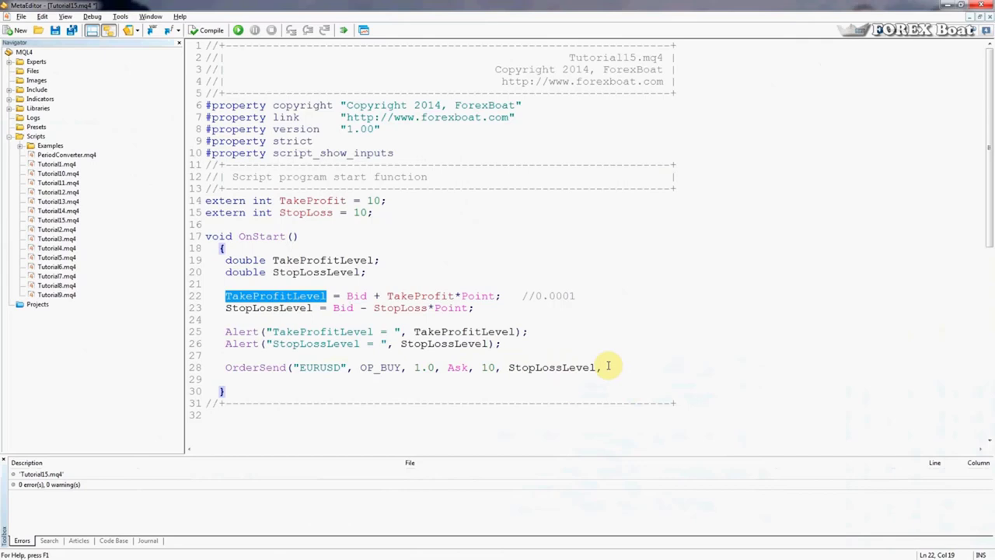
pyautogui.write(', TakeProfitLevel,')
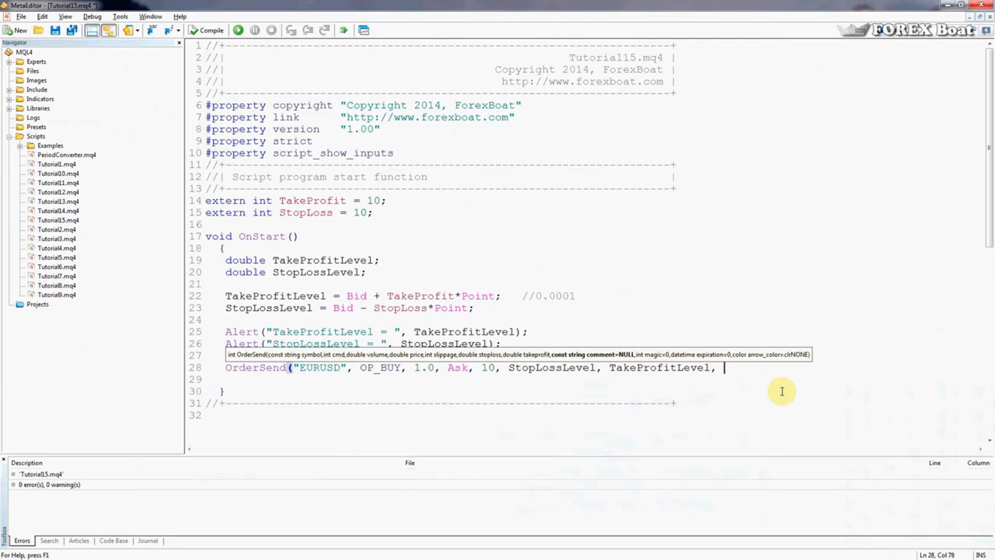
pyautogui.write('"My')
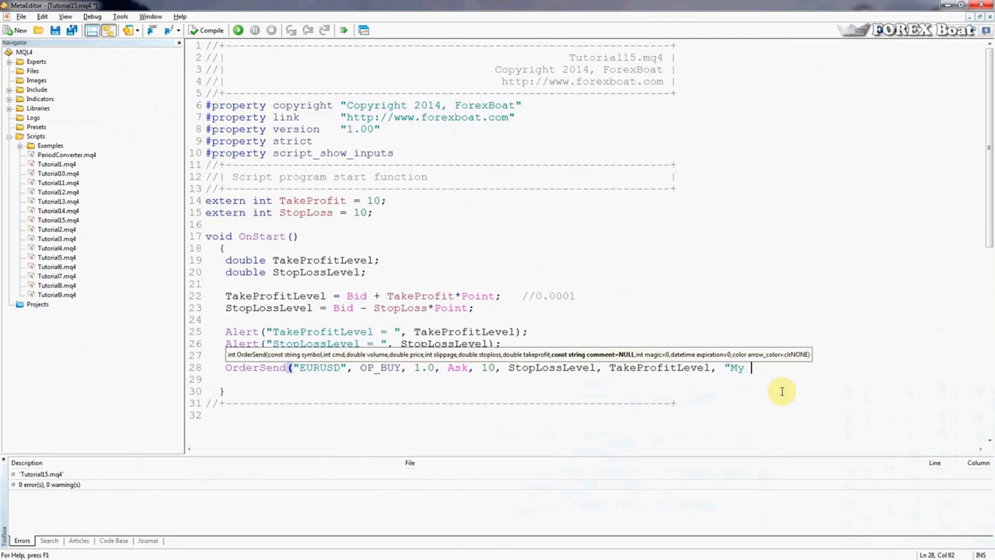
pyautogui.write('1st Ord')
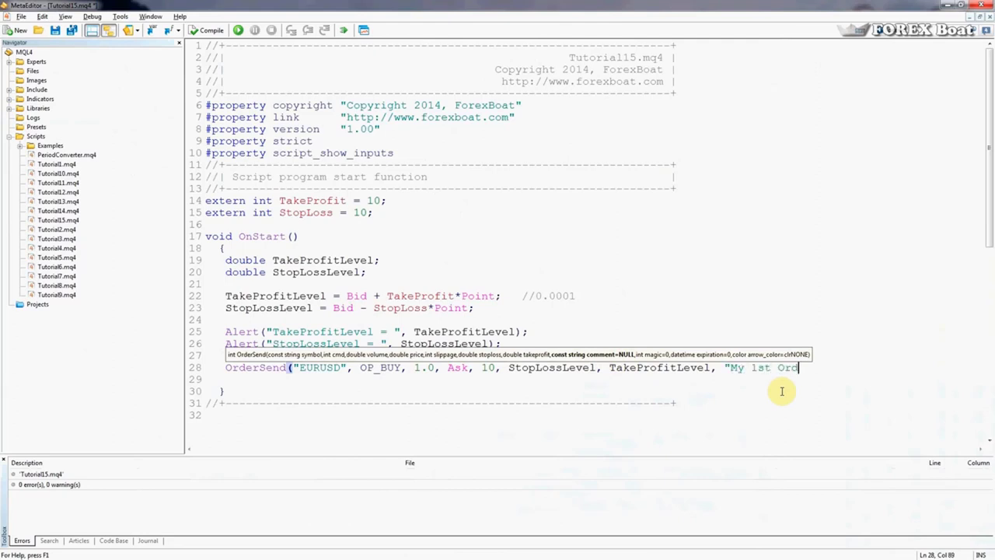
pyautogui.write('er!"')
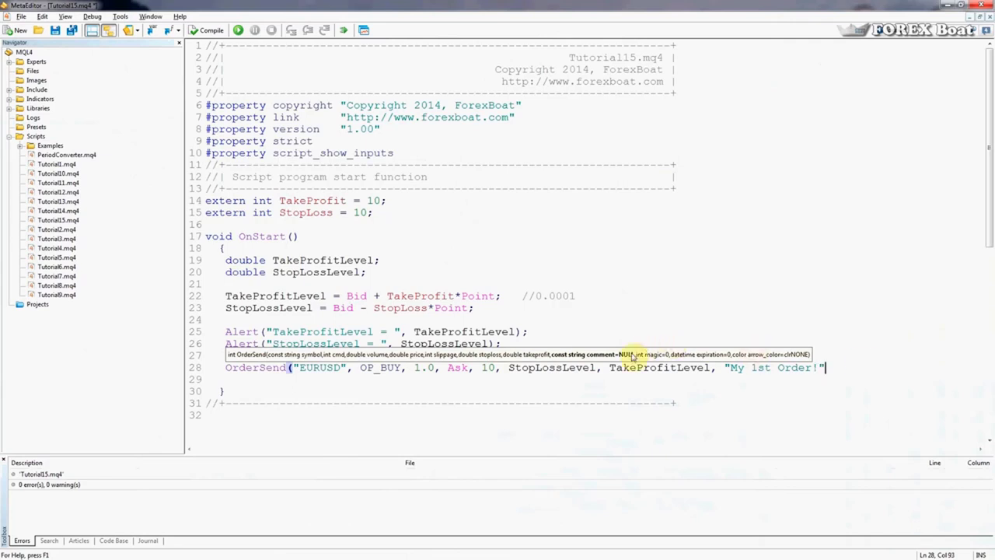
pyautogui.moveTo(660, 354)
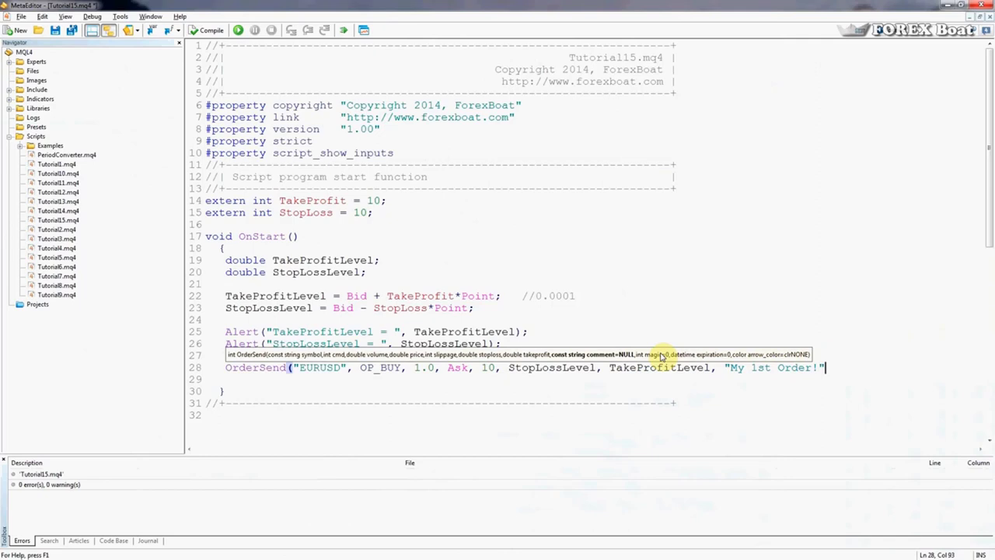
pyautogui.moveTo(855, 375)
pyautogui.write(');')
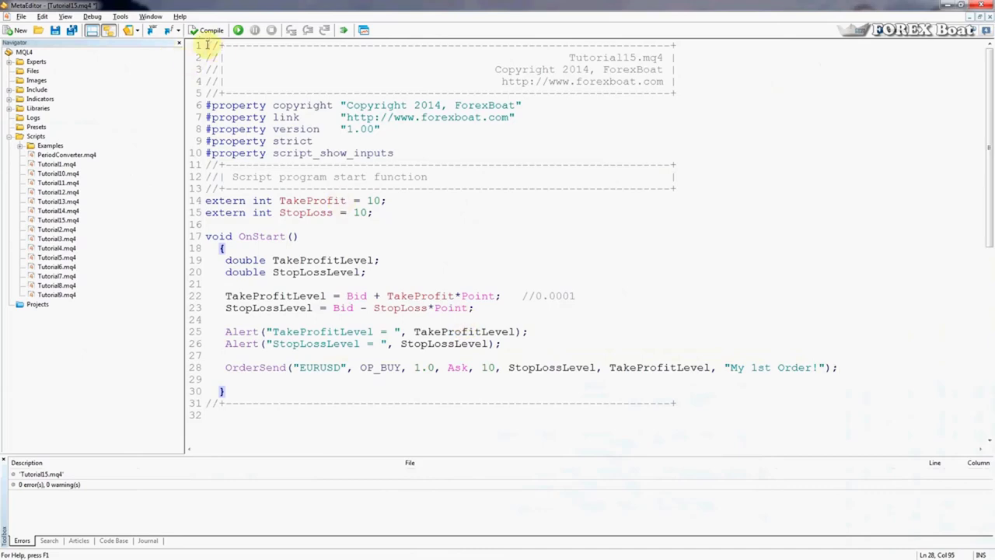
# Compile Tutorial15, getting 0 errors and a warning about OrderSend's unchecked return value
pyautogui.click(207, 31)
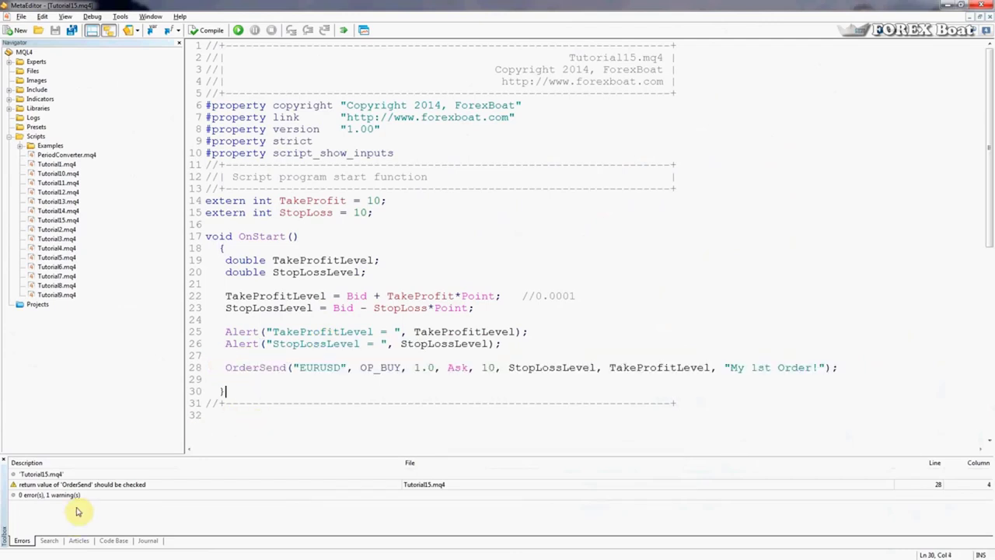
pyautogui.moveTo(212, 407)
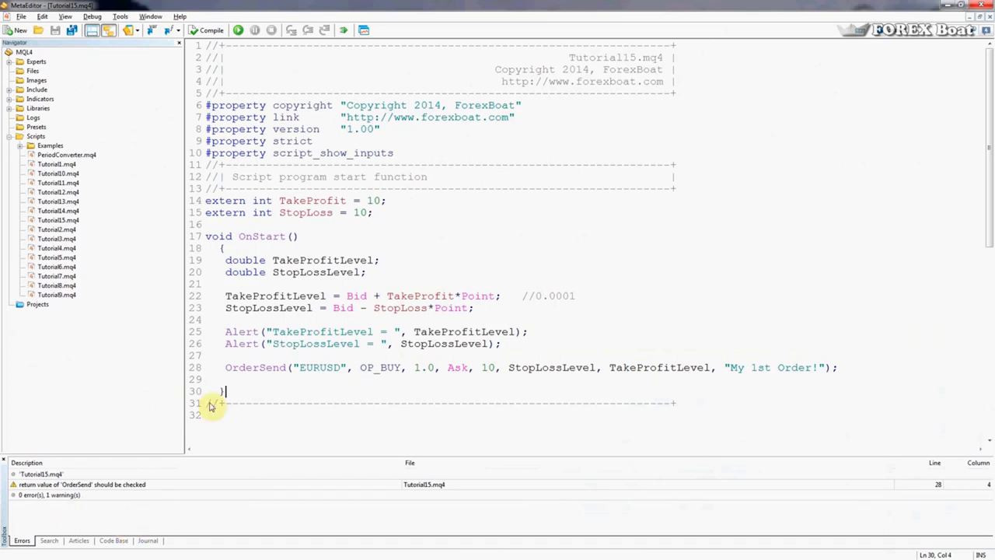
pyautogui.moveTo(186, 350)
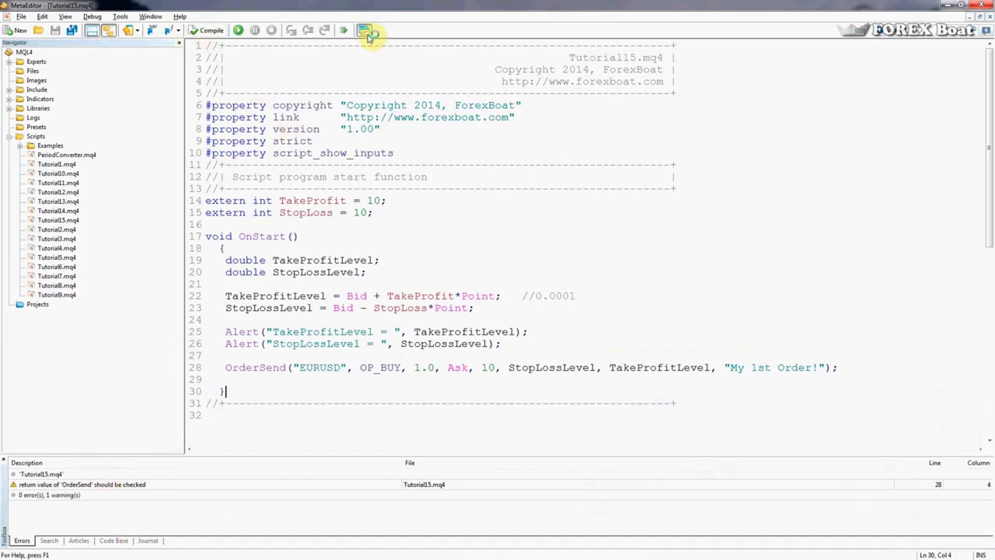
# Switch to the MetaTrader 4 terminal and open a EURUSD chart window
pyautogui.click(364, 31)
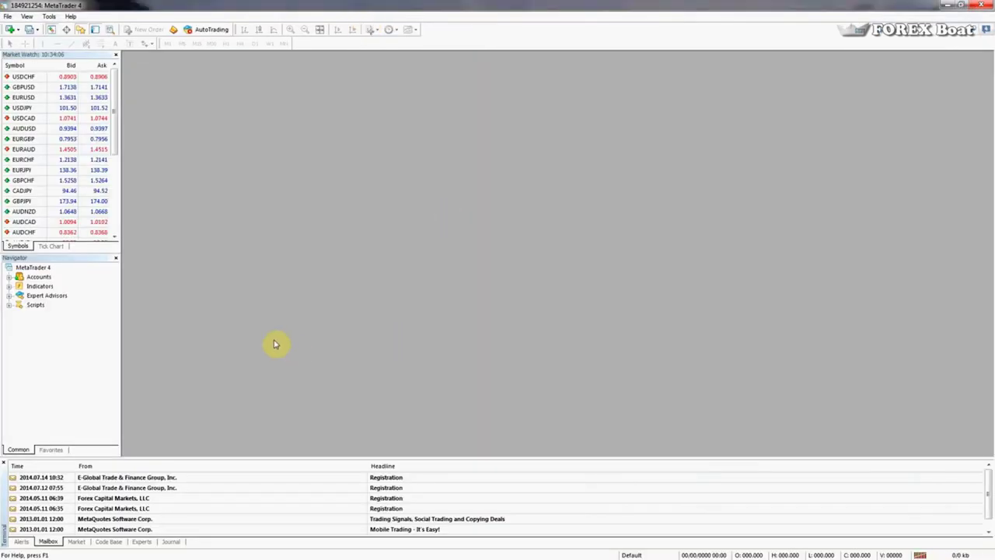
pyautogui.moveTo(212, 363)
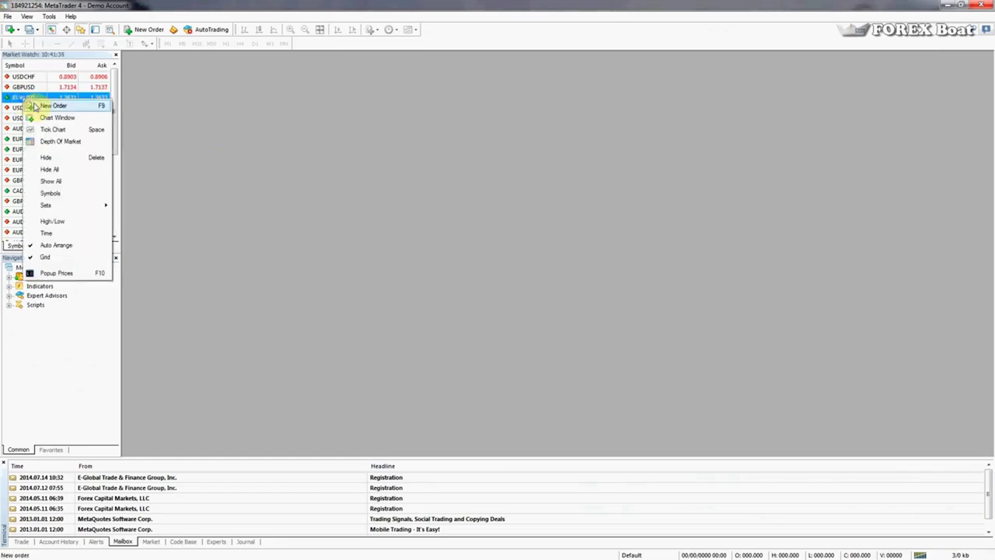
pyautogui.click(60, 118)
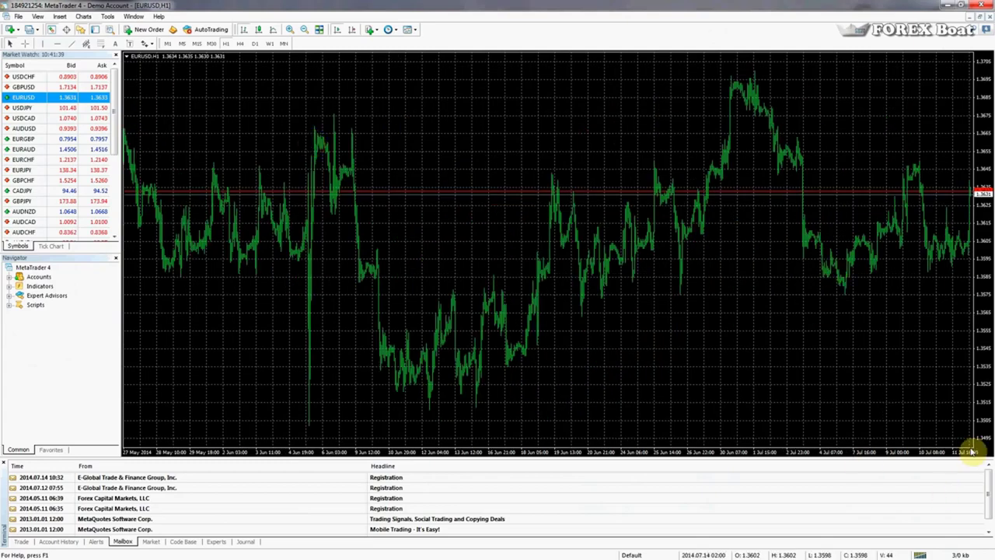
# Turn off the EURUSD chart's grid in its properties and zoom in twice on the price bars
pyautogui.rightClick(459, 330)
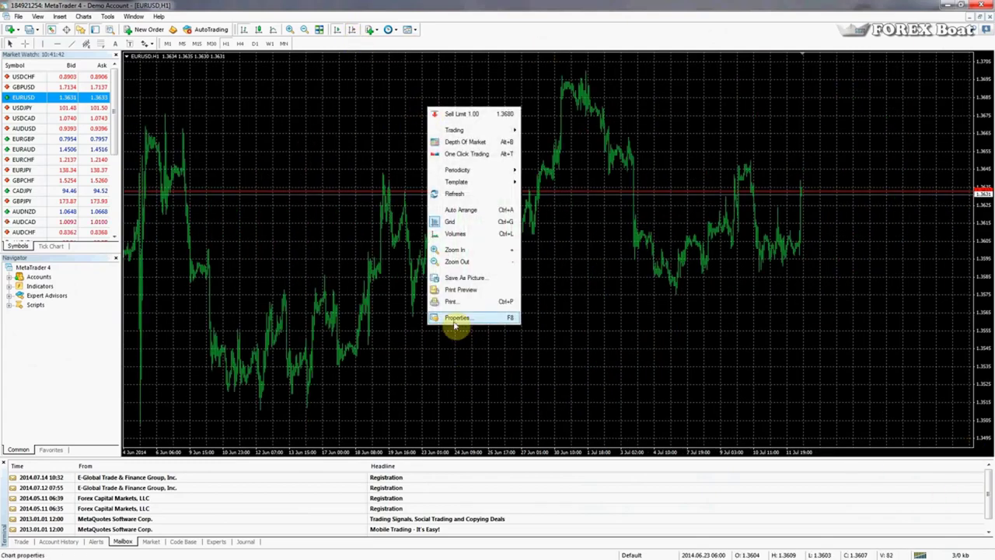
pyautogui.click(457, 317)
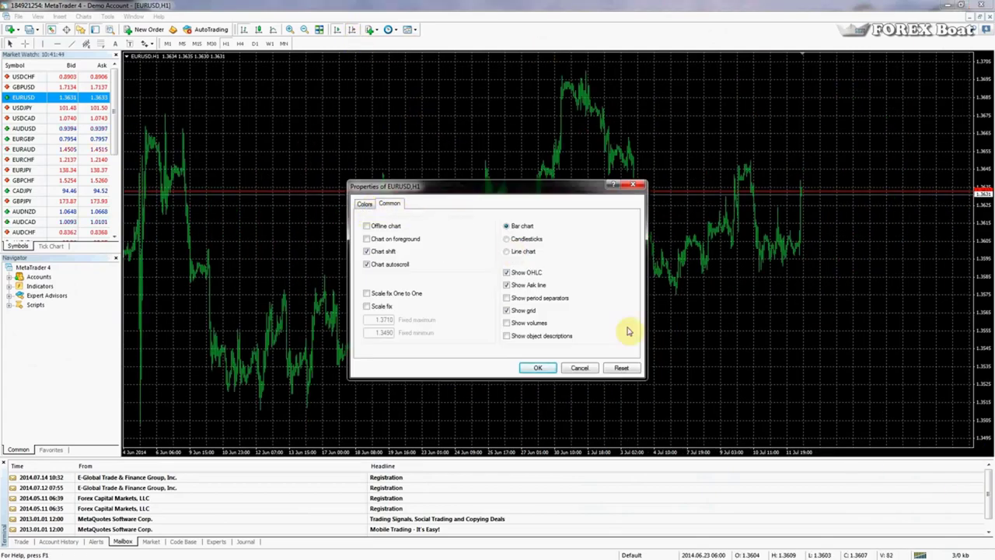
pyautogui.click(538, 367)
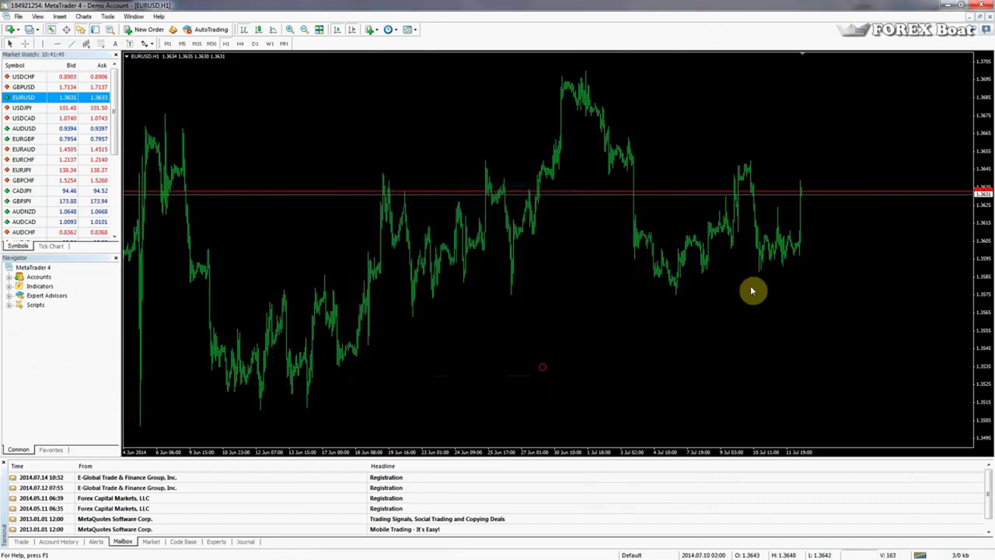
pyautogui.click(294, 30)
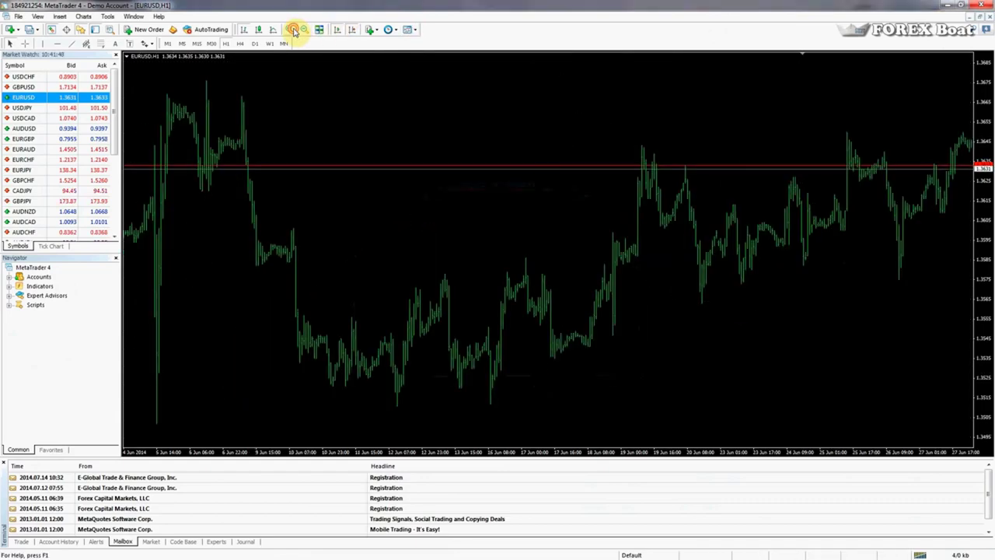
pyautogui.click(293, 30)
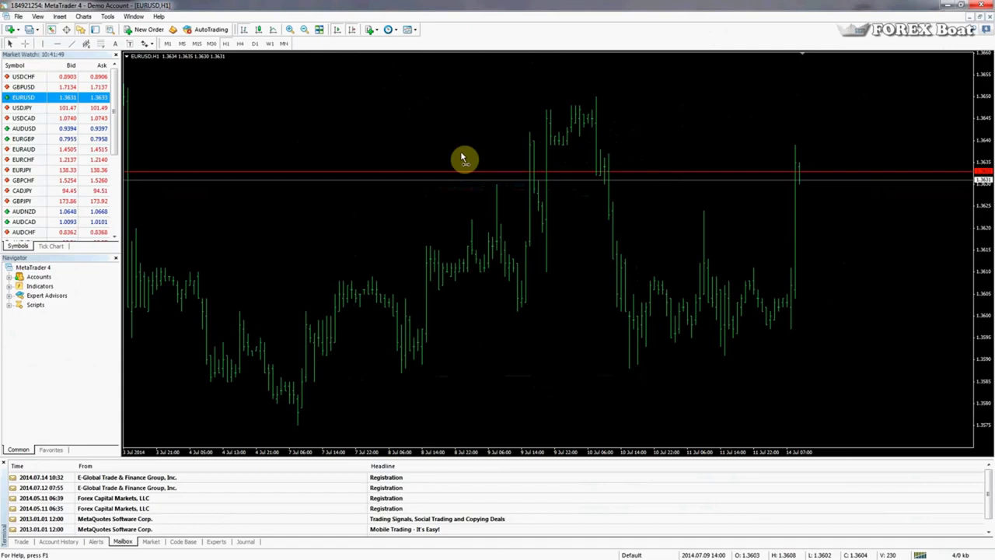
pyautogui.moveTo(332, 139)
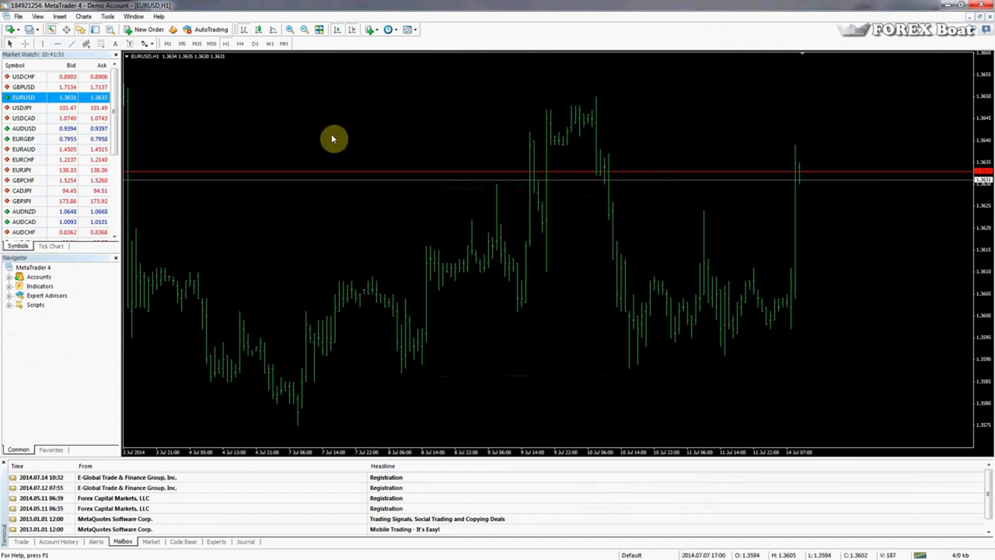
pyautogui.moveTo(190, 288)
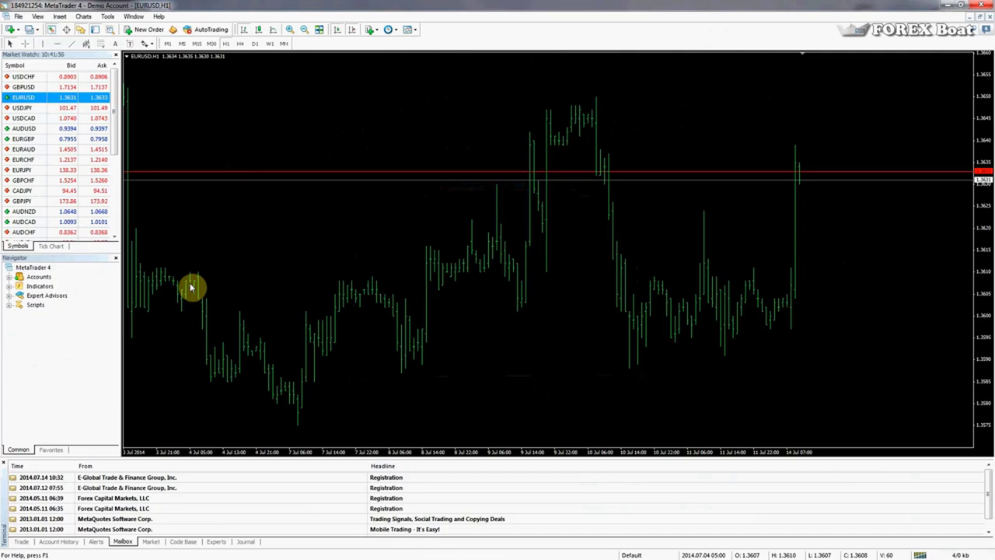
pyautogui.moveTo(241, 330)
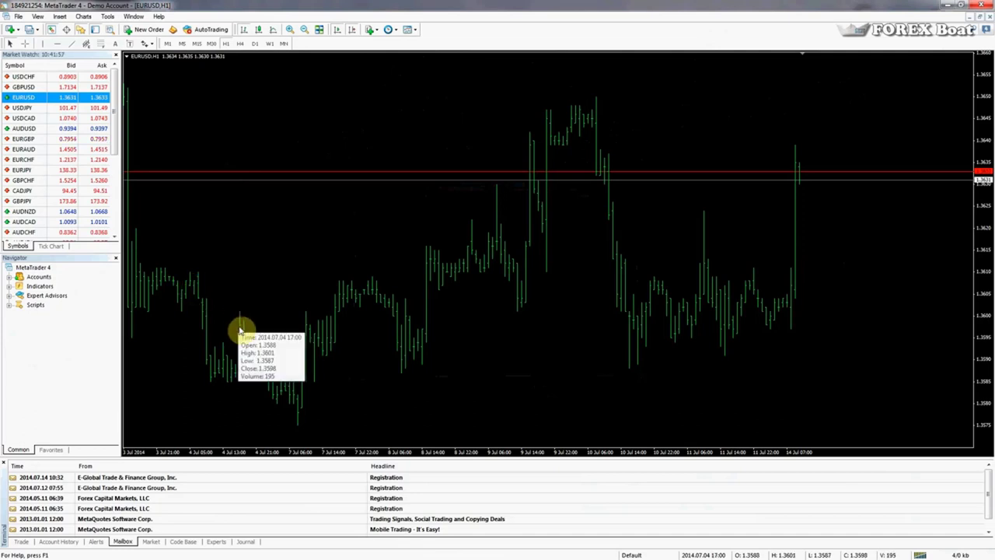
pyautogui.moveTo(224, 201)
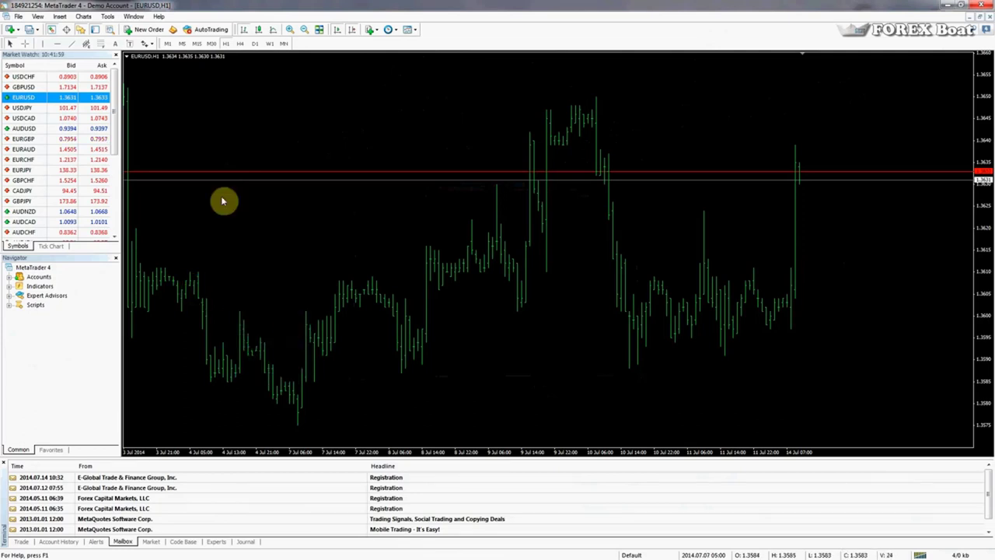
pyautogui.moveTo(198, 105)
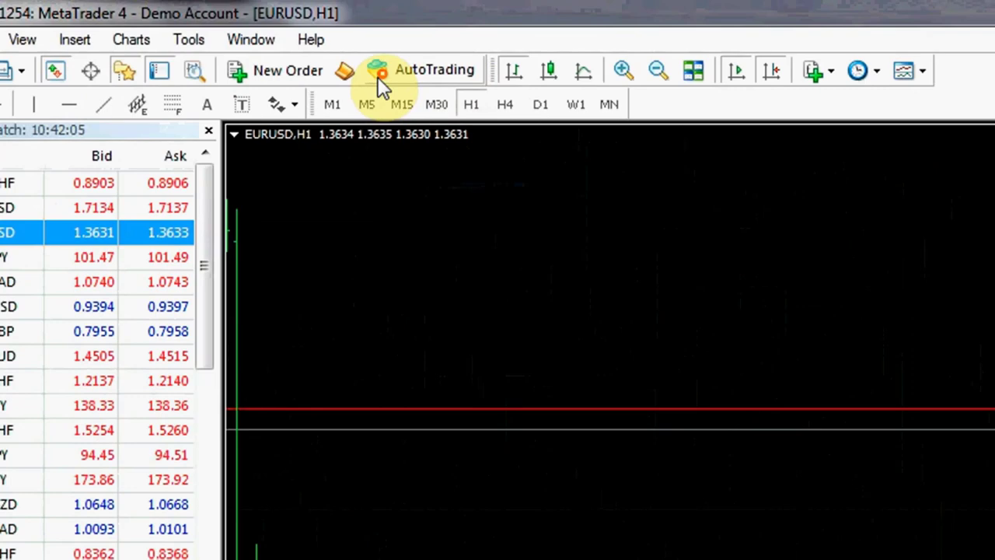
pyautogui.moveTo(412, 80)
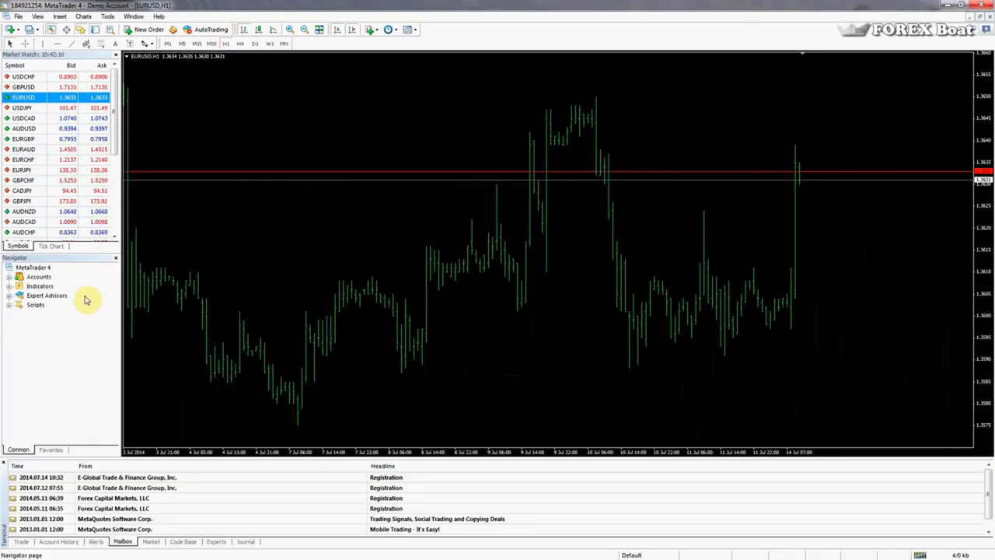
pyautogui.moveTo(171, 89)
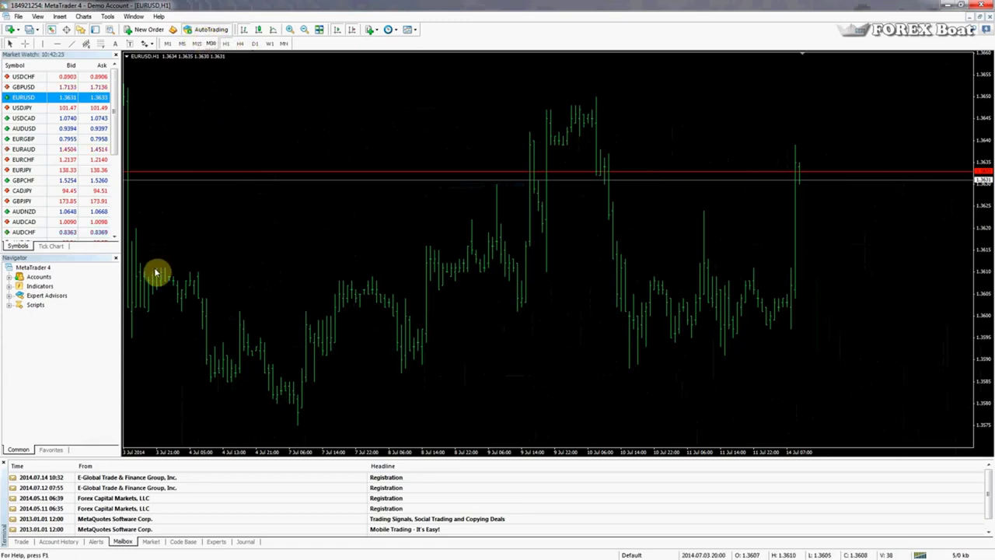
pyautogui.moveTo(184, 242)
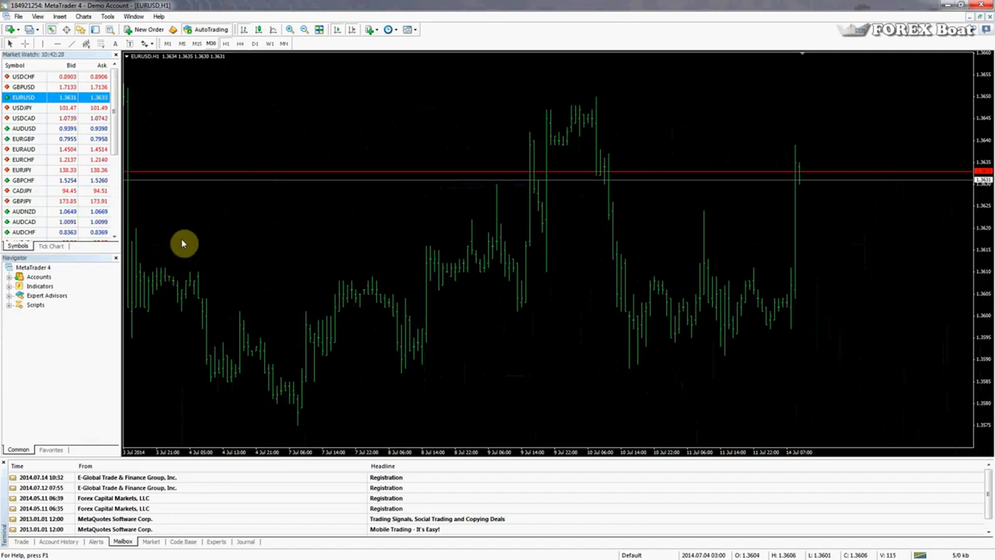
pyautogui.moveTo(78, 336)
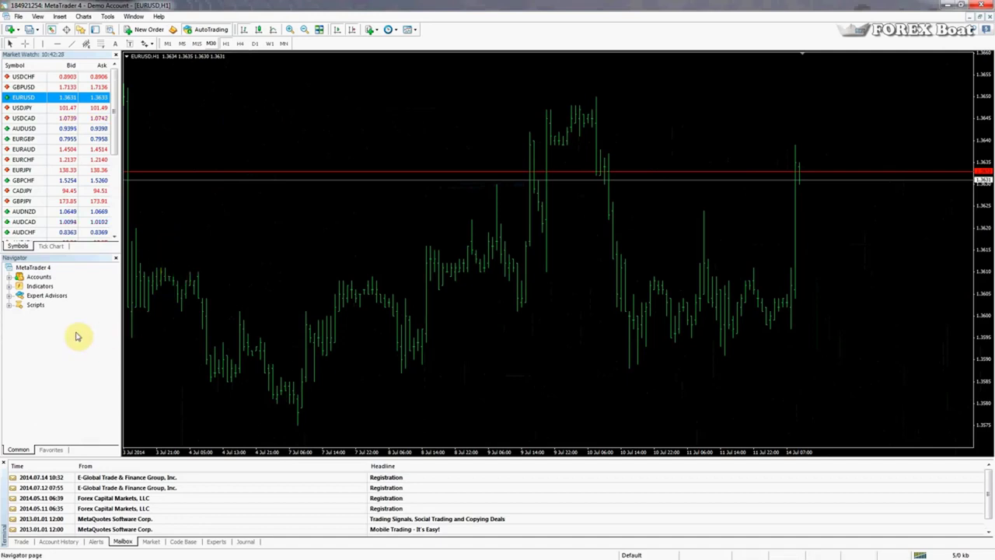
# Expand the Navigator Scripts folder and show the 5,000 USD demo account with no open orders
pyautogui.click(8, 303)
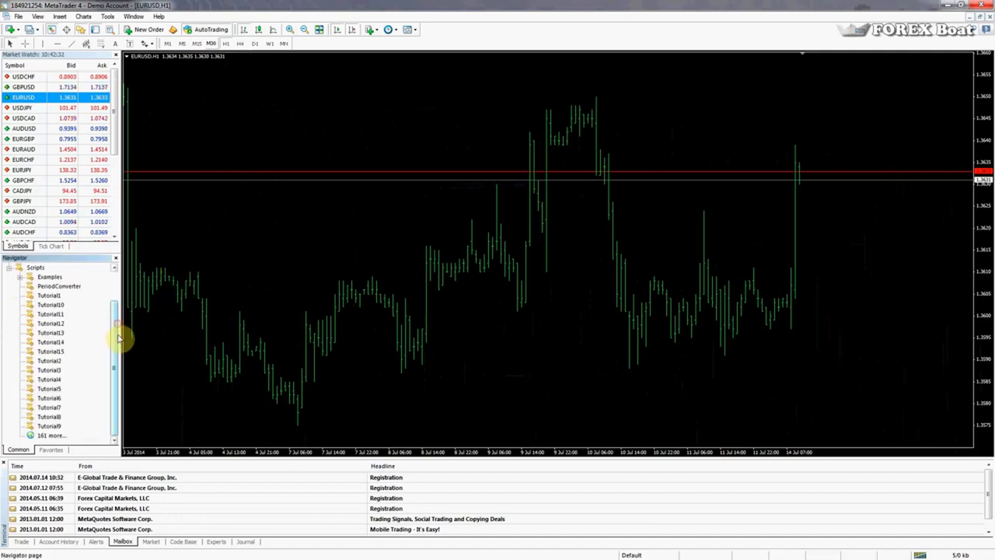
pyautogui.click(50, 351)
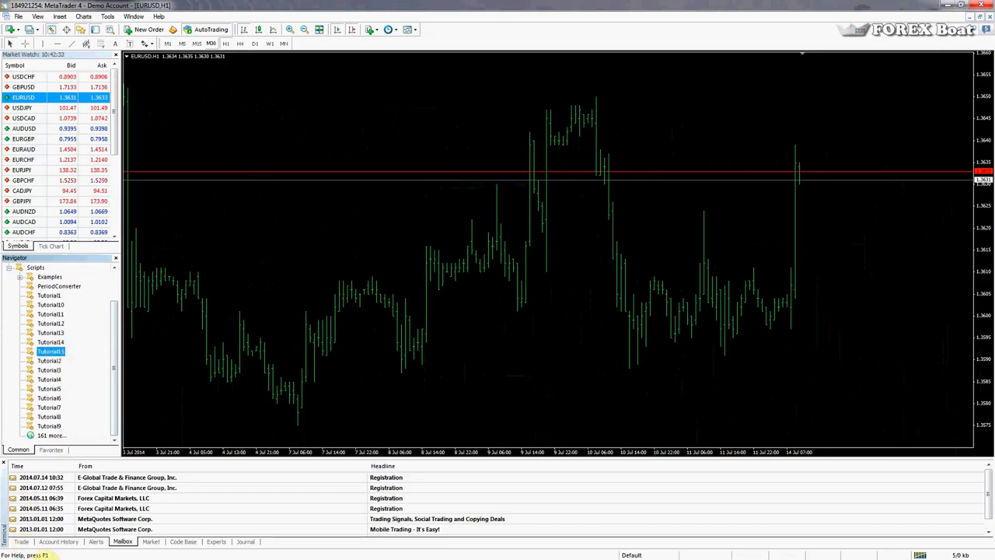
pyautogui.click(22, 541)
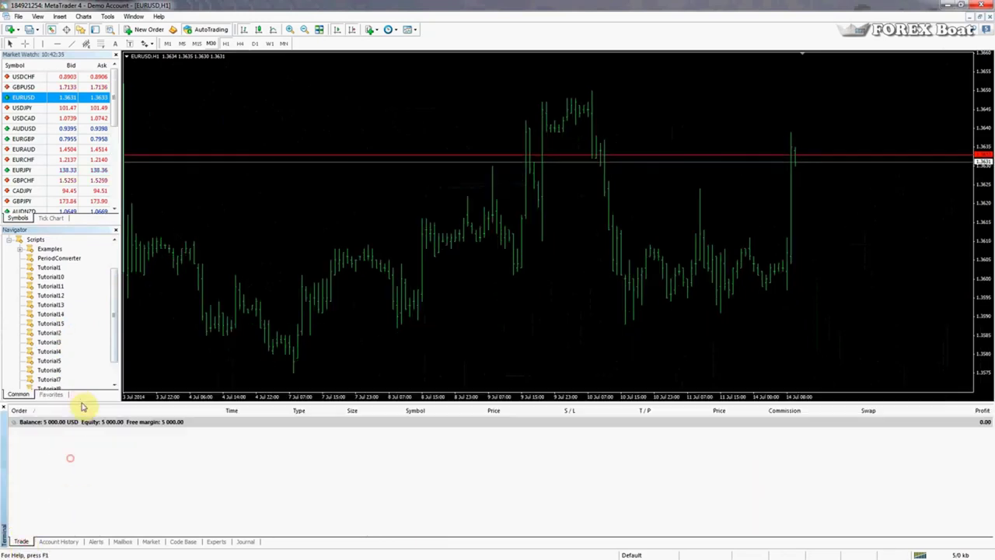
pyautogui.moveTo(224, 401)
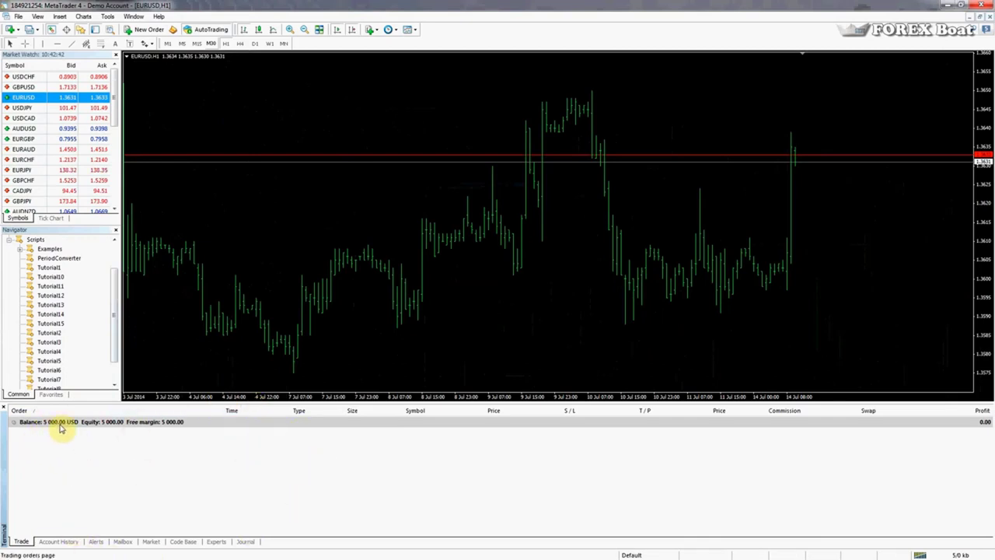
pyautogui.scroll(3)
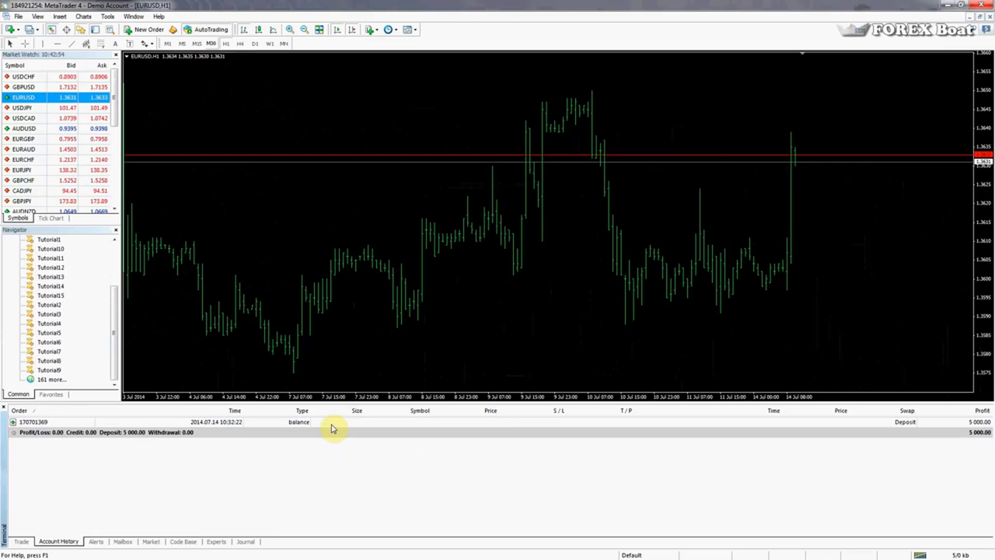
pyautogui.click(21, 541)
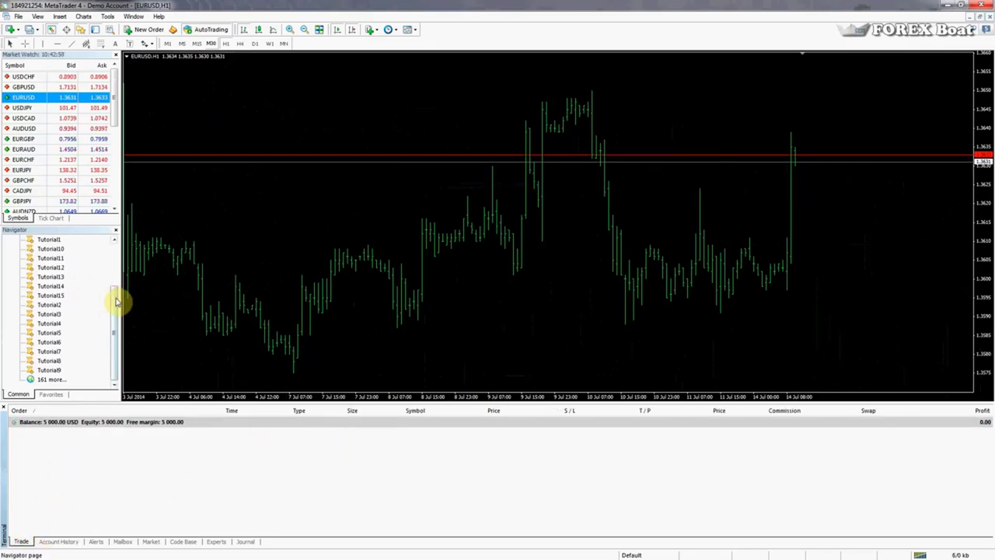
# Run Tutorial15 on the EURUSD chart with TakeProfit 10 and StopLoss 10
pyautogui.click(49, 295)
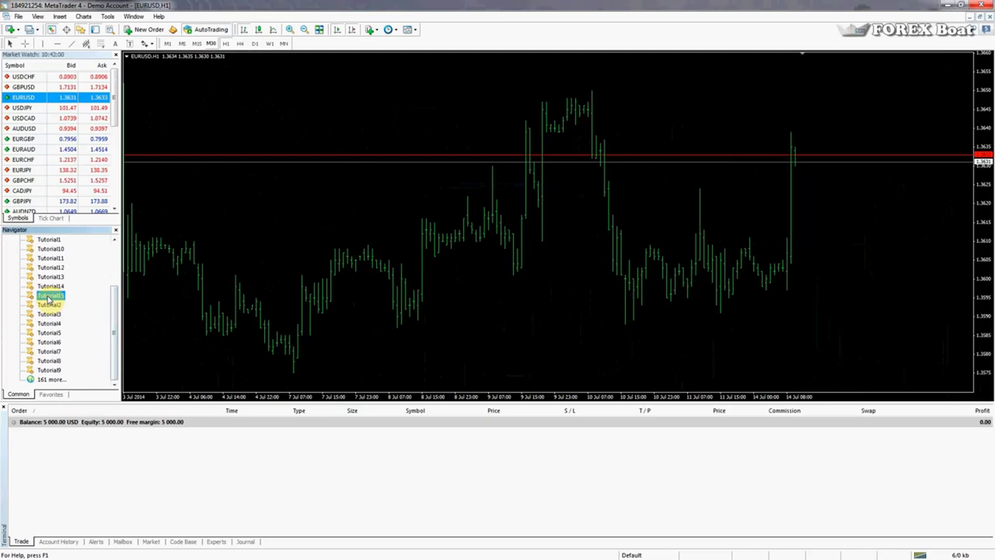
pyautogui.doubleClick(50, 295)
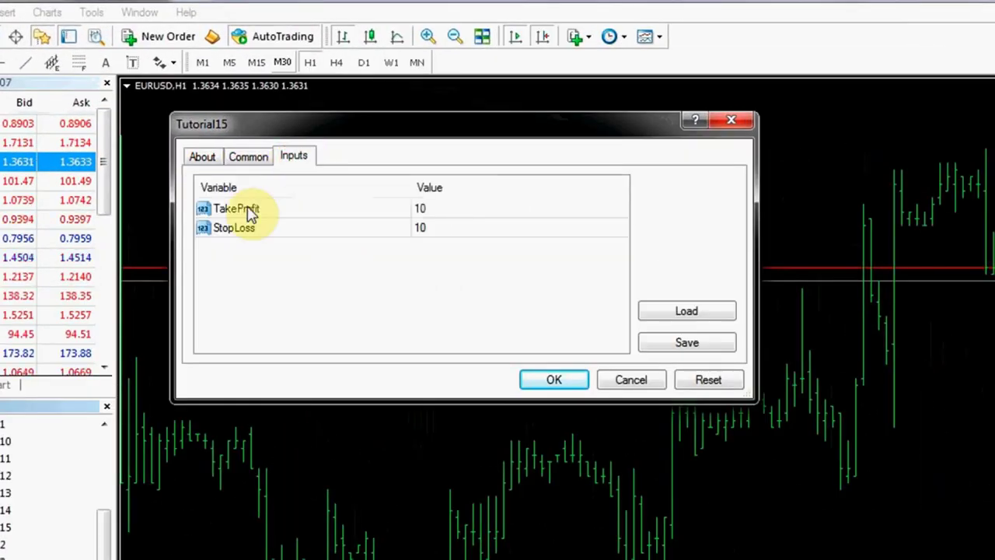
pyautogui.moveTo(339, 251)
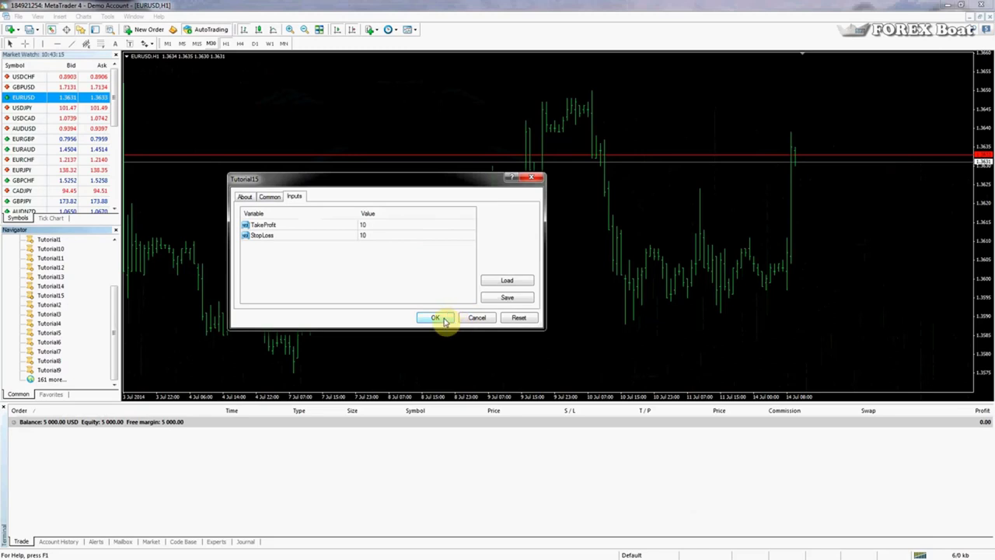
pyautogui.click(436, 317)
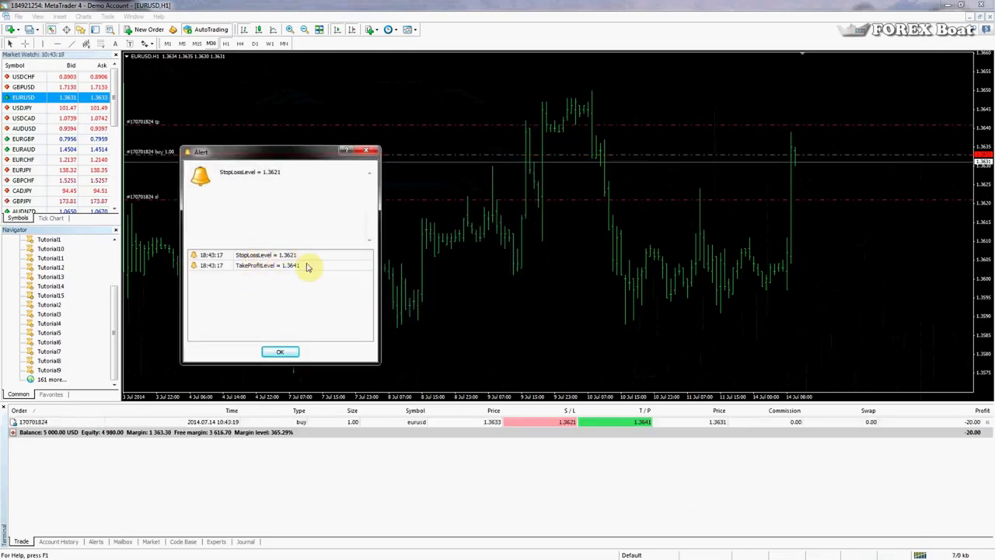
pyautogui.moveTo(762, 130)
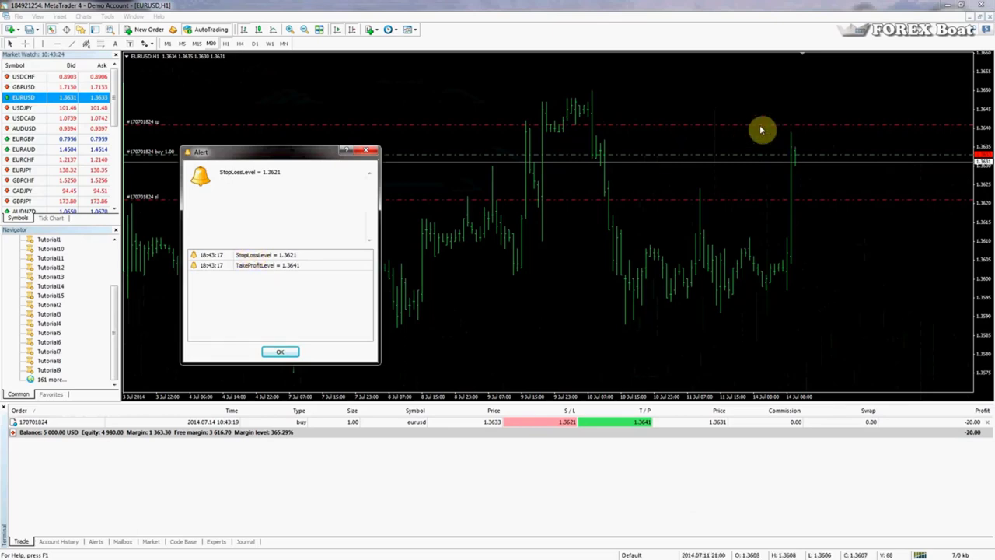
pyautogui.moveTo(428, 188)
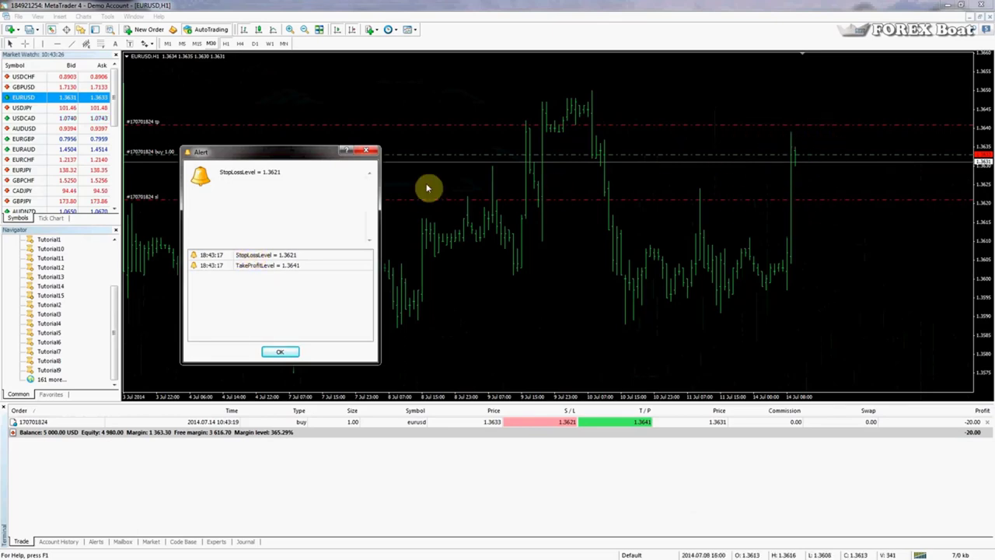
pyautogui.moveTo(287, 142)
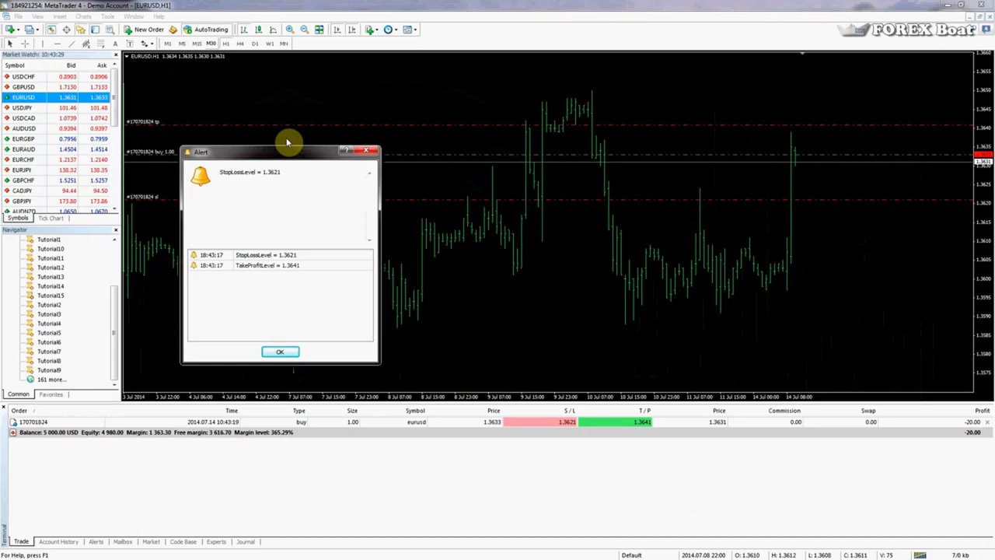
# Show order comments in the Trade tab and review the alert's StopLossLevel 1.3621 and TakeProfitLevel 1.3641
pyautogui.rightClick(762, 421)
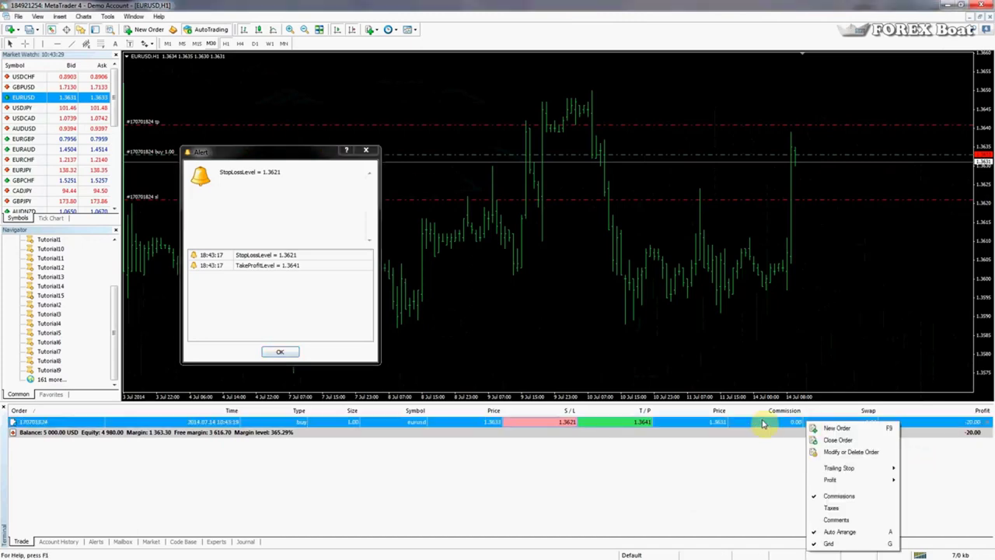
pyautogui.click(294, 432)
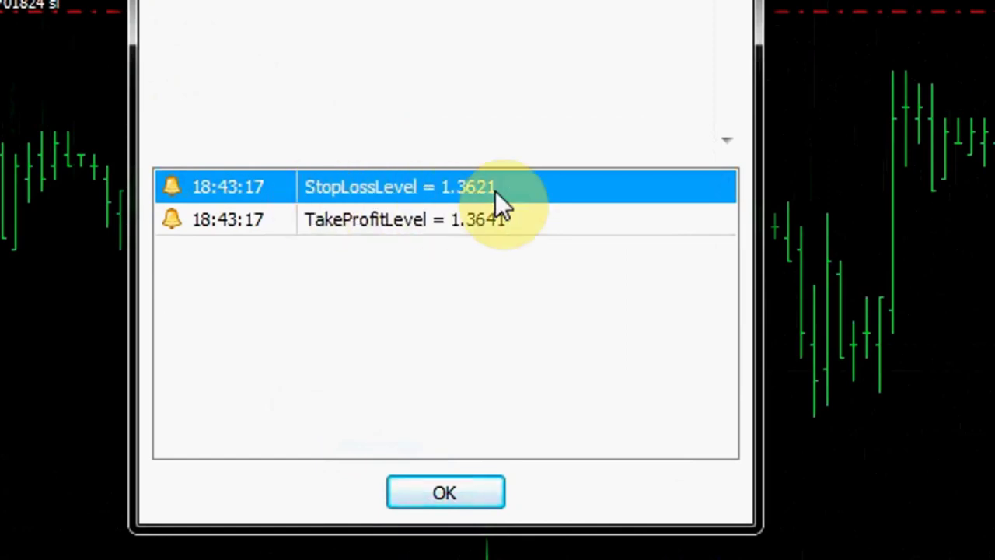
pyautogui.click(444, 492)
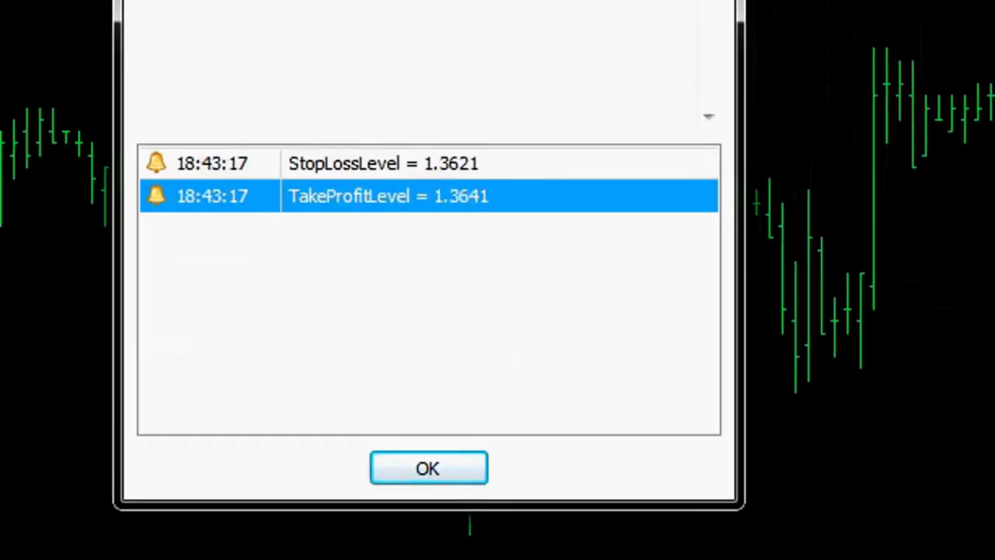
pyautogui.moveTo(625, 435)
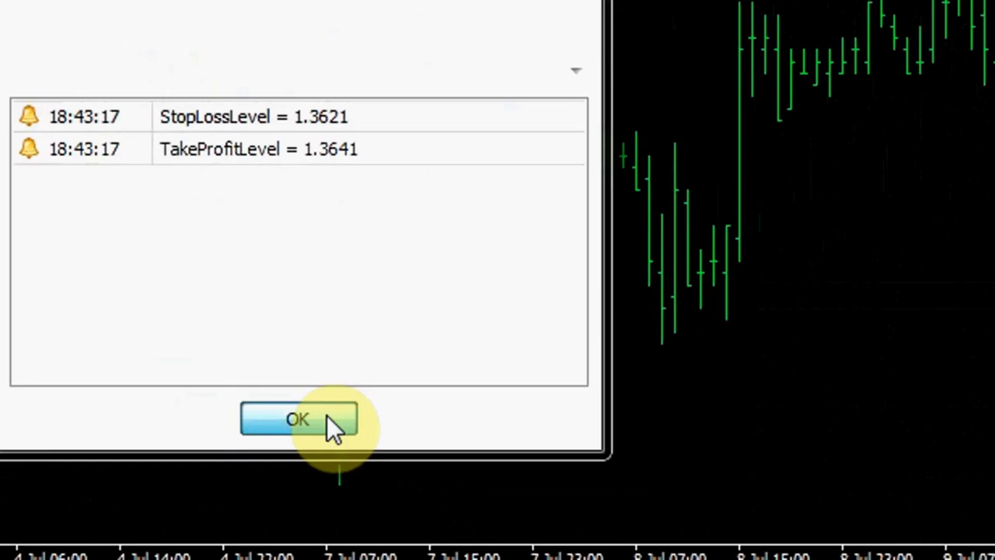
# Close the alert, leaving the EURUSD buy showing the comment 'My 1st Order!'
pyautogui.click(297, 420)
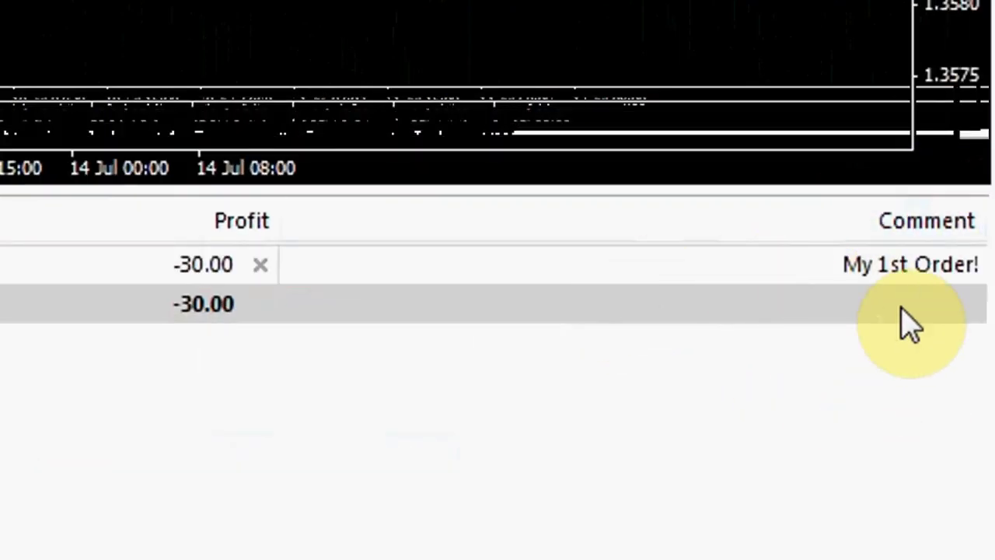
pyautogui.moveTo(871, 303)
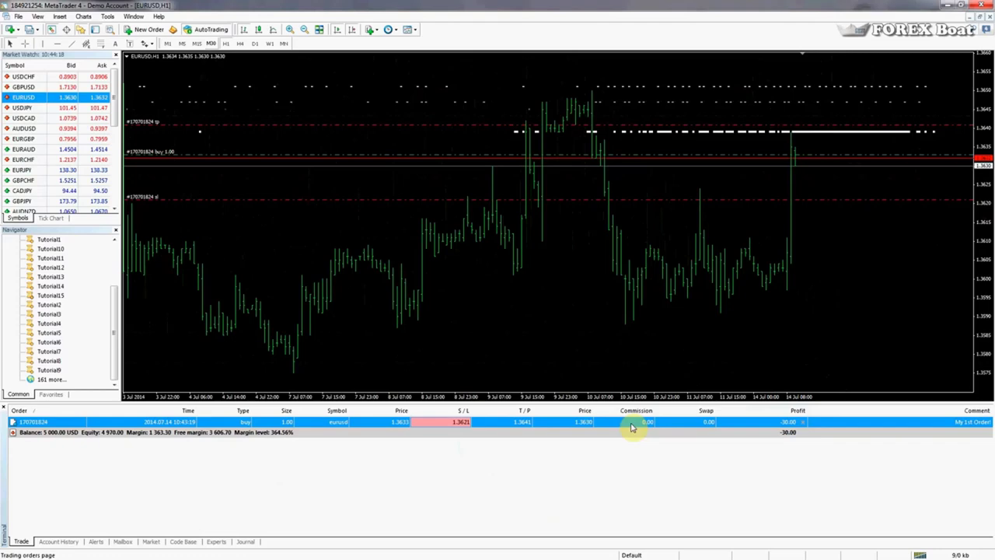
pyautogui.moveTo(639, 370)
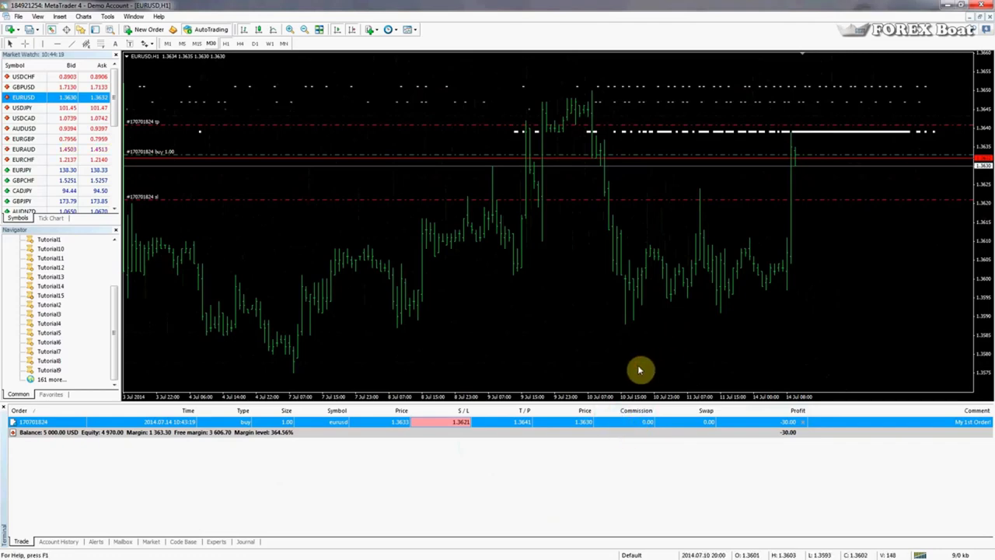
pyautogui.moveTo(510, 351)
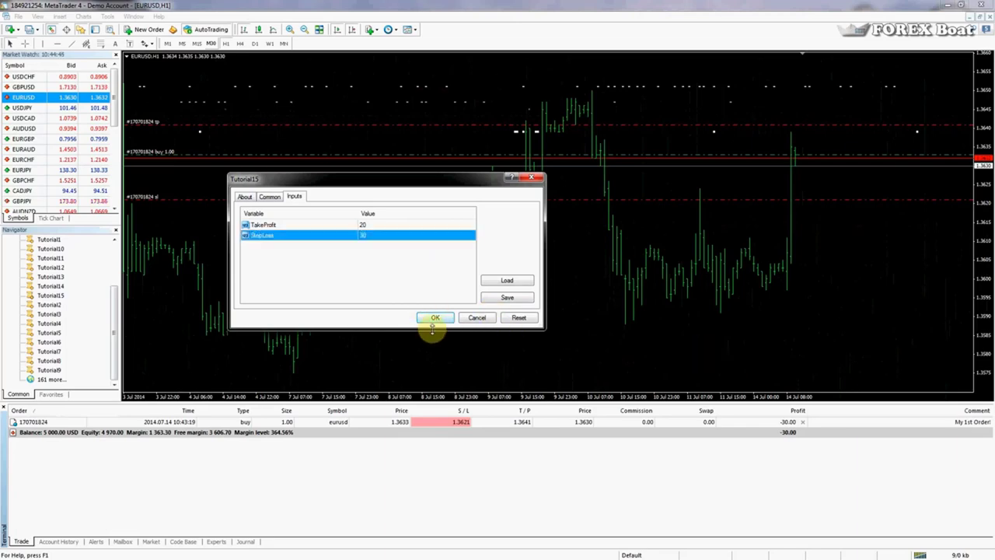
# Rerun Tutorial15 with TakeProfit 20 and StopLoss 30, opening a second EURUSD buy (S/L 1.3600, T/P 1.3650)
pyautogui.click(435, 317)
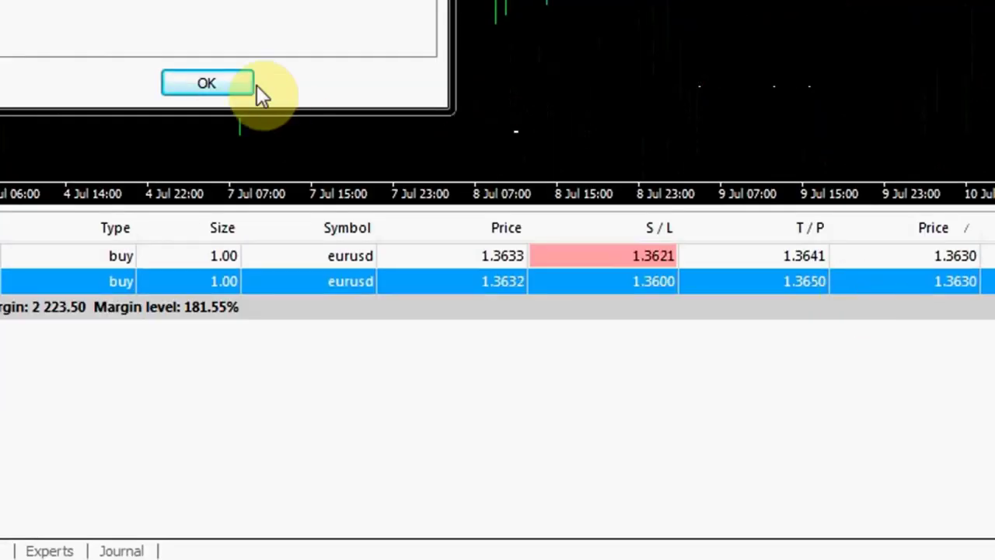
pyautogui.moveTo(19, 143)
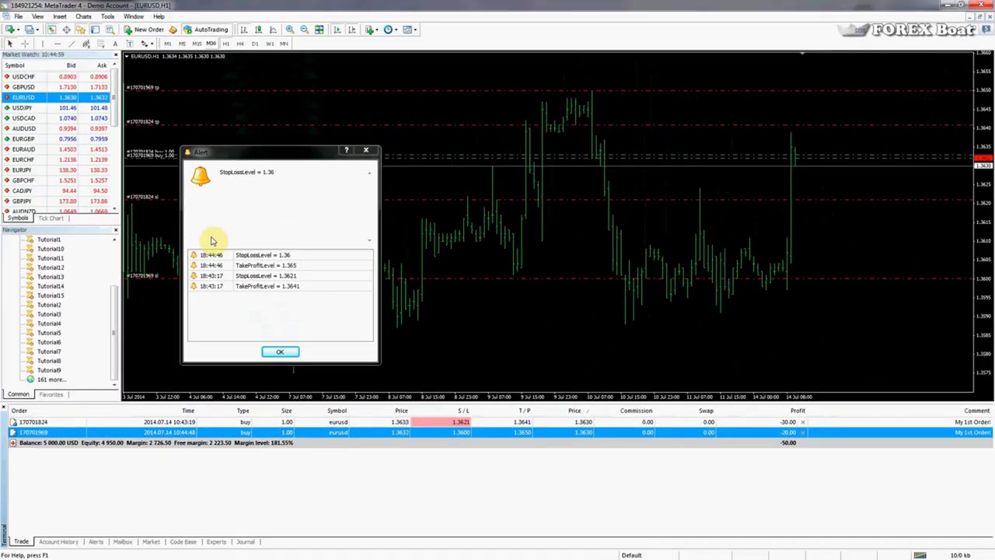
pyautogui.moveTo(525, 261)
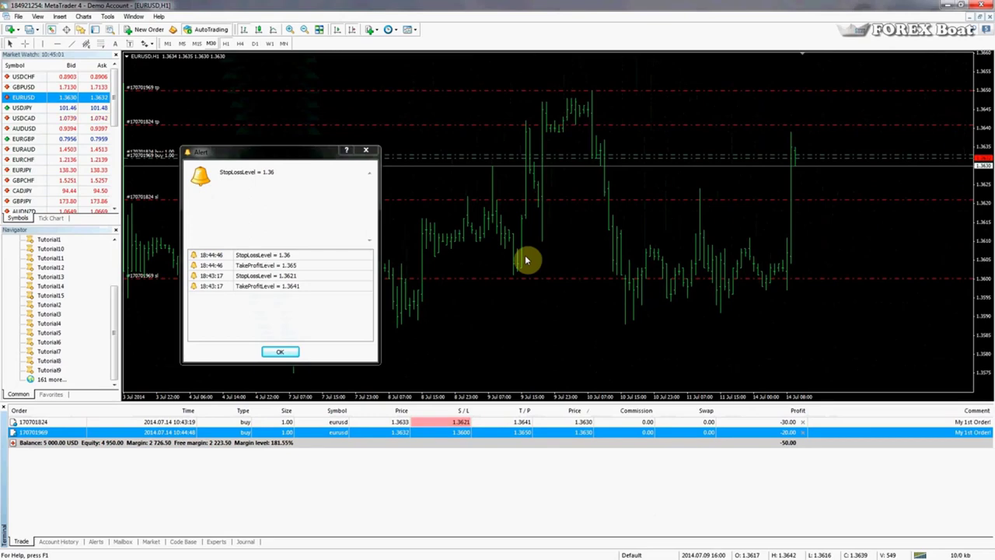
pyautogui.moveTo(357, 464)
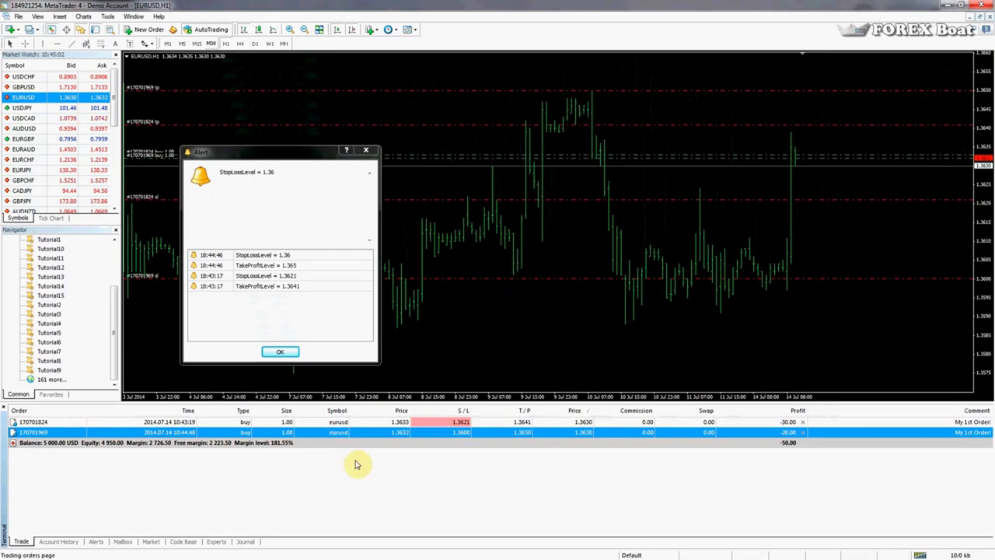
pyautogui.moveTo(443, 423)
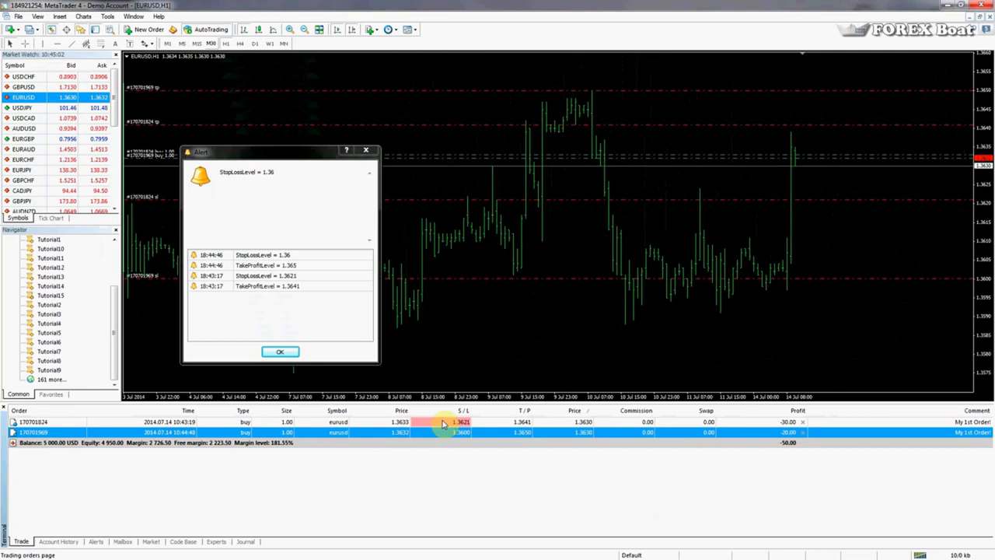
pyautogui.moveTo(451, 379)
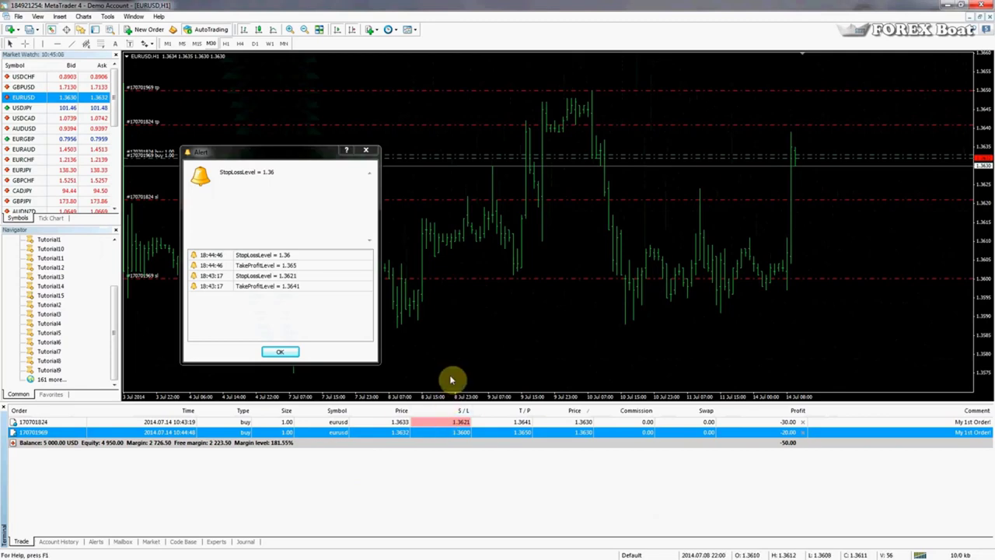
pyautogui.moveTo(470, 365)
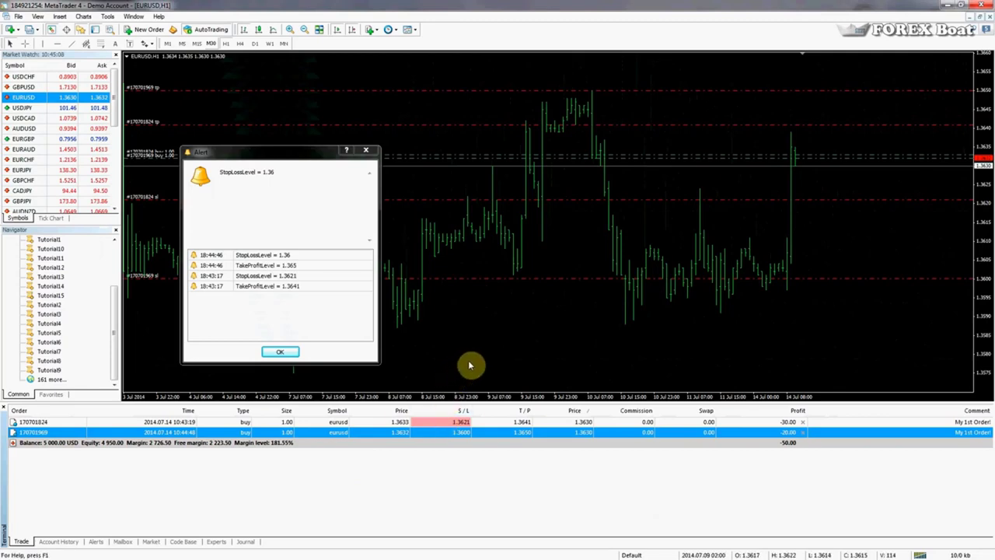
pyautogui.moveTo(661, 317)
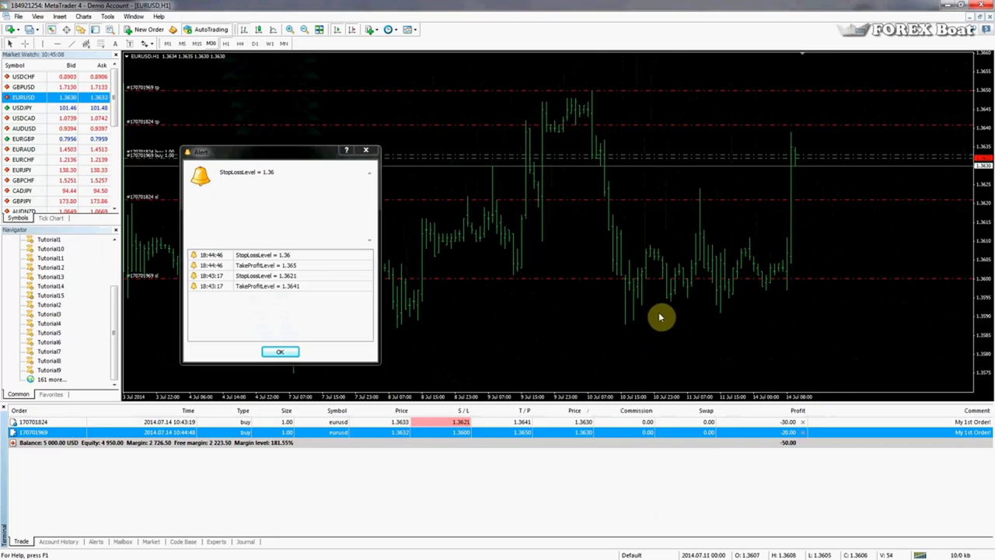